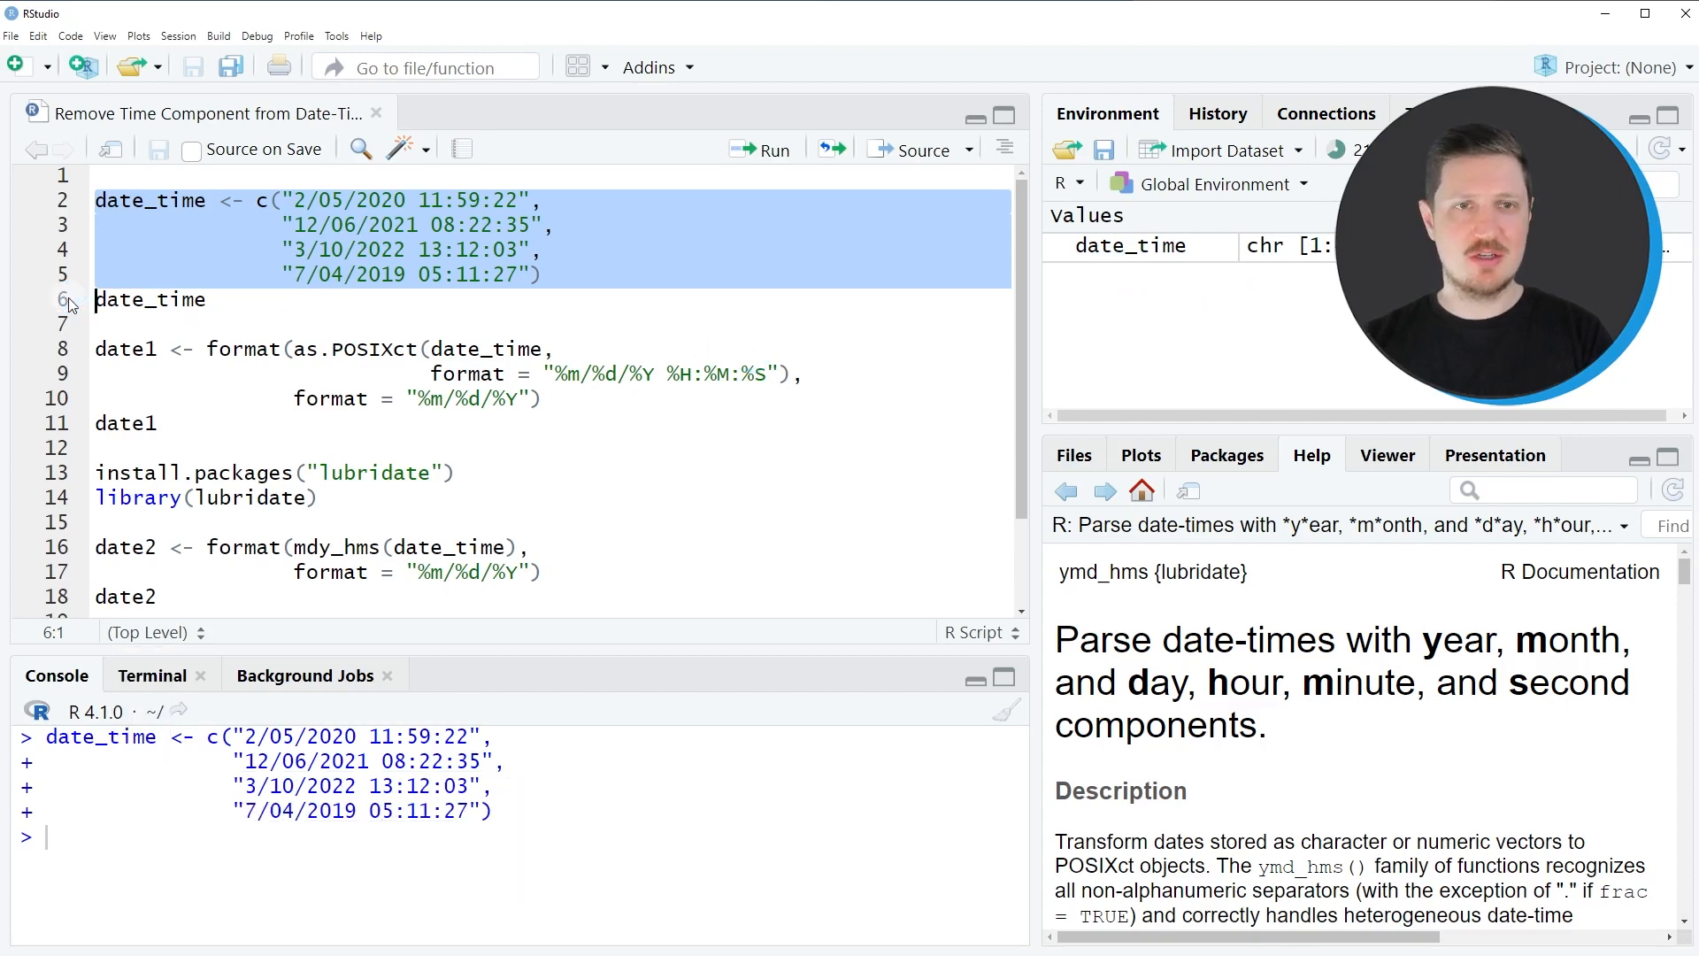
Run the date_time line so the four date-time strings print with their times highlighted in the console
{"action": "left_click", "coordinate": [149, 299]}
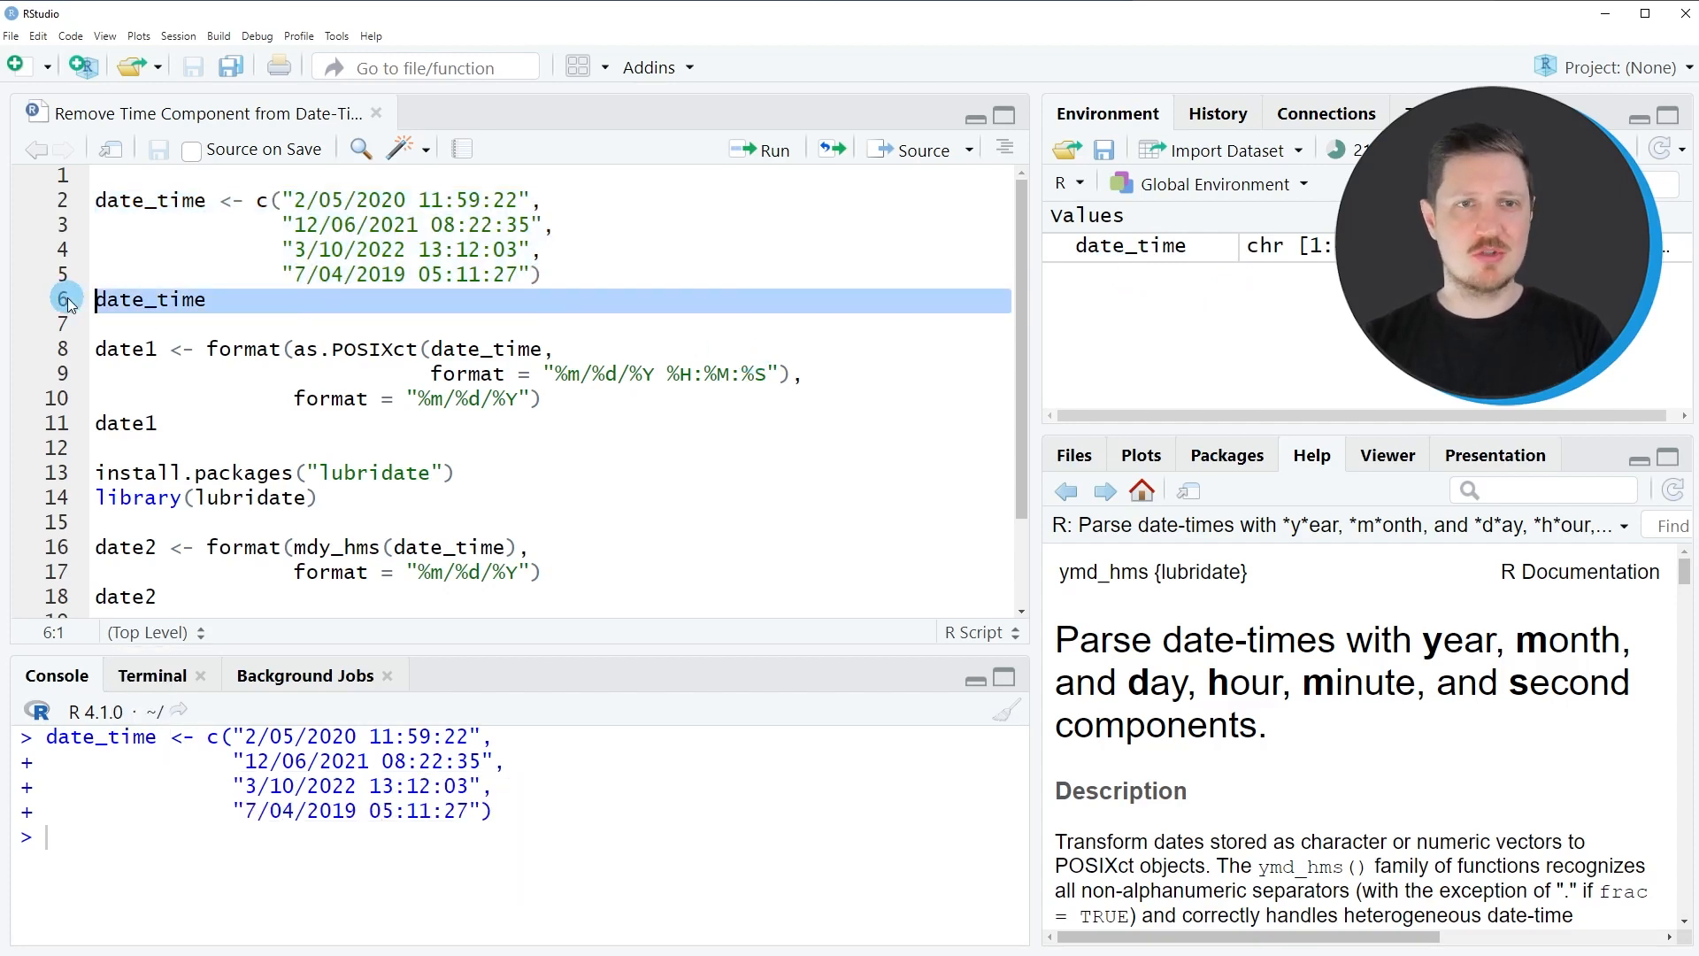
{"action": "left_click", "coordinate": [761, 149]}
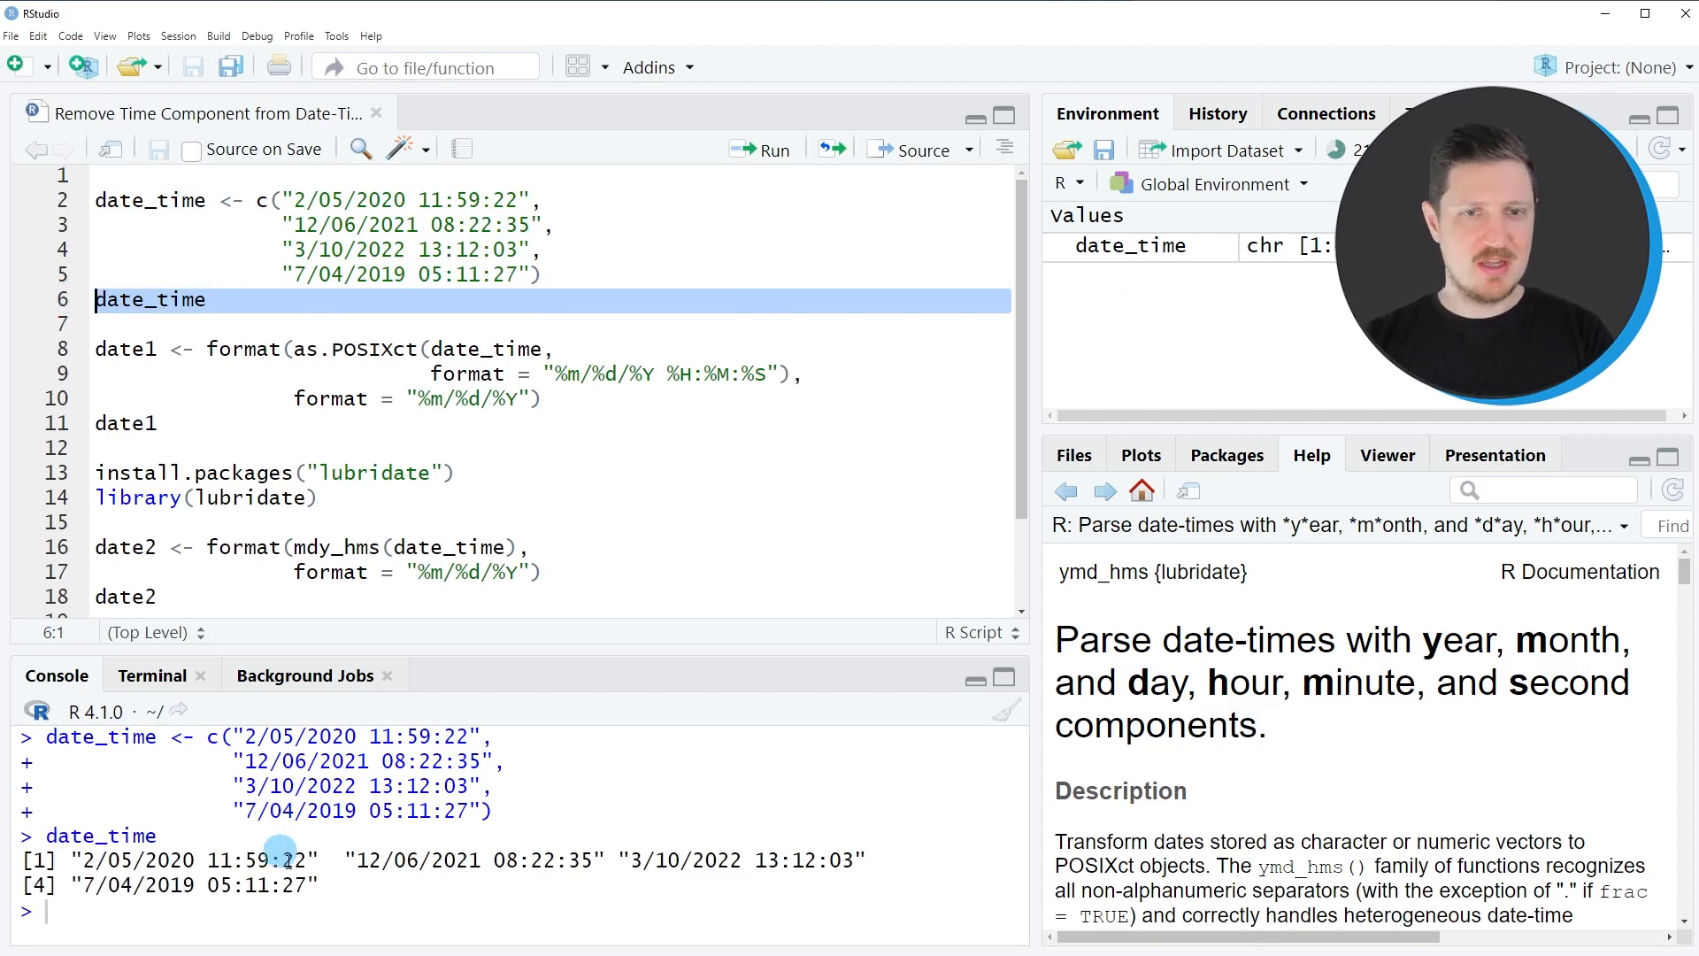
{"action": "left_click_drag", "start_coordinate": [16, 860], "coordinate": [325, 885]}
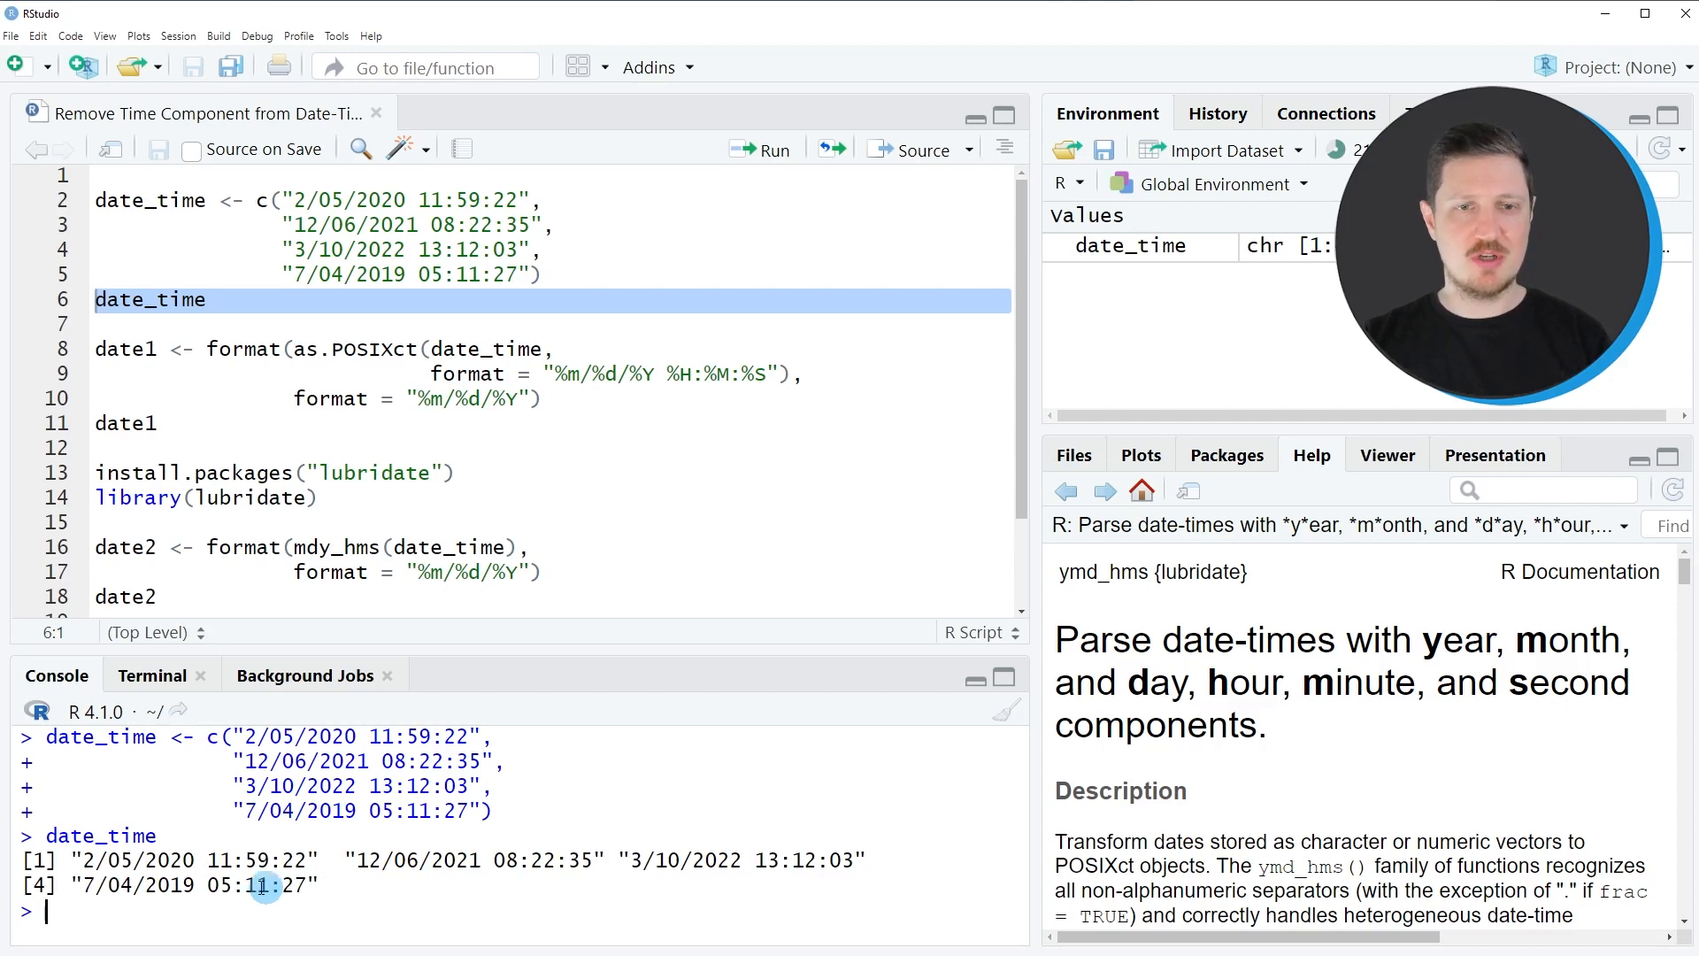
{"action": "left_click_drag", "start_coordinate": [79, 860], "coordinate": [244, 860]}
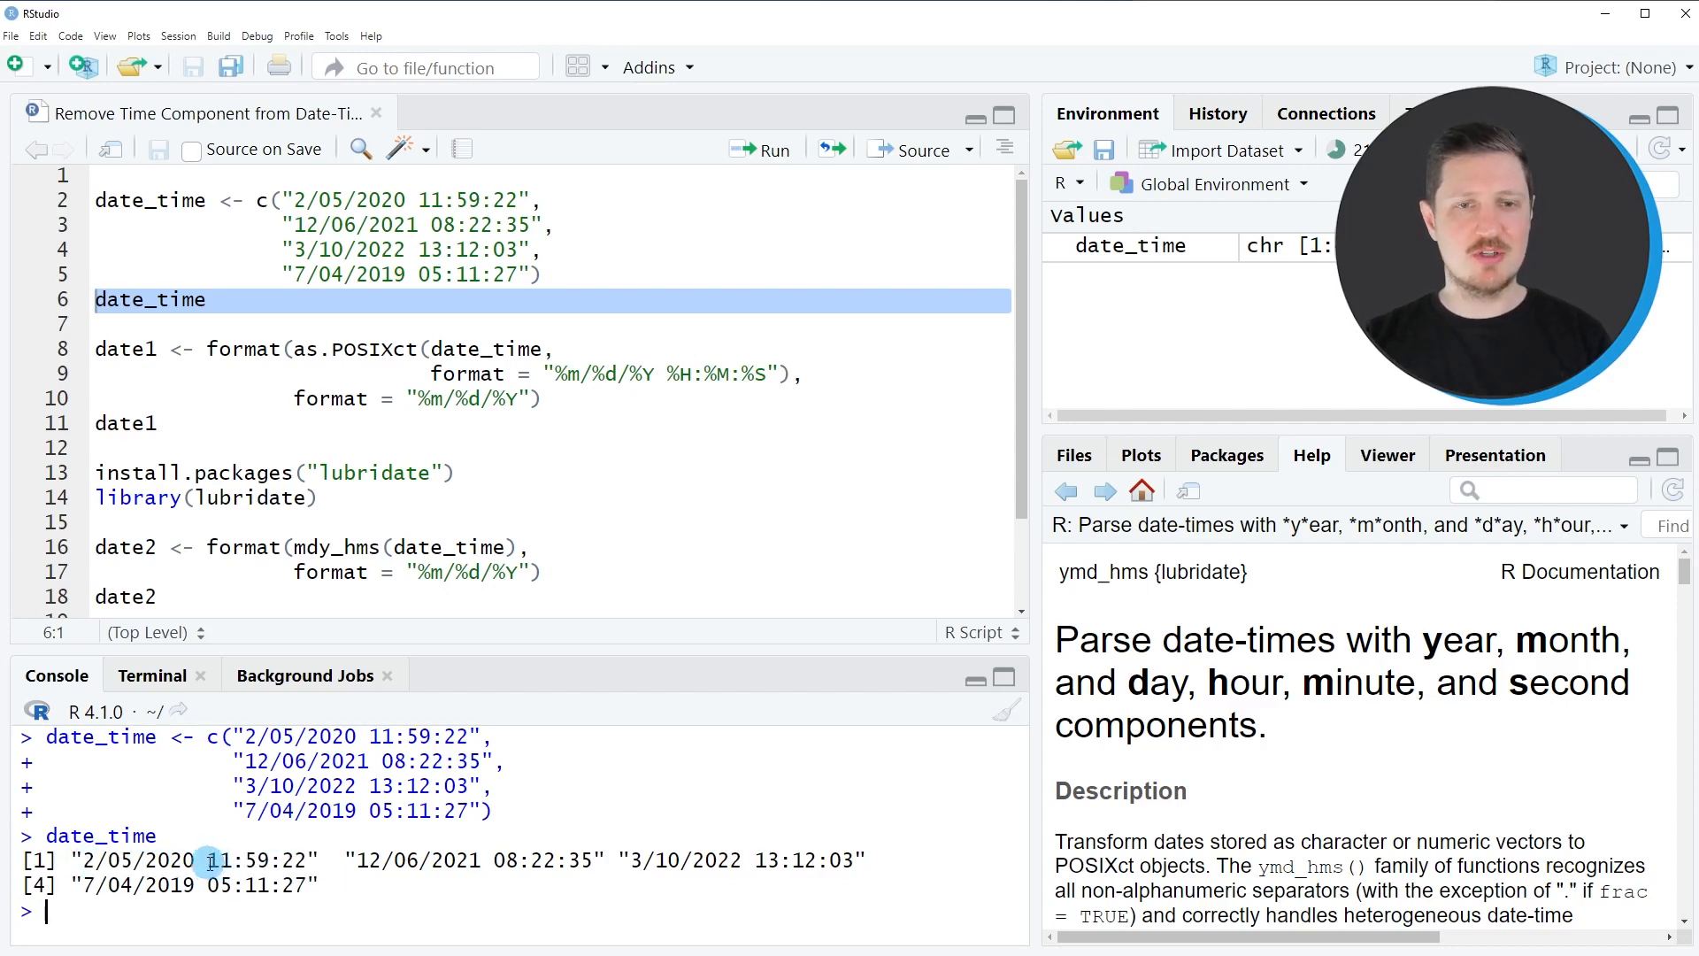
{"action": "double_click", "coordinate": [255, 860]}
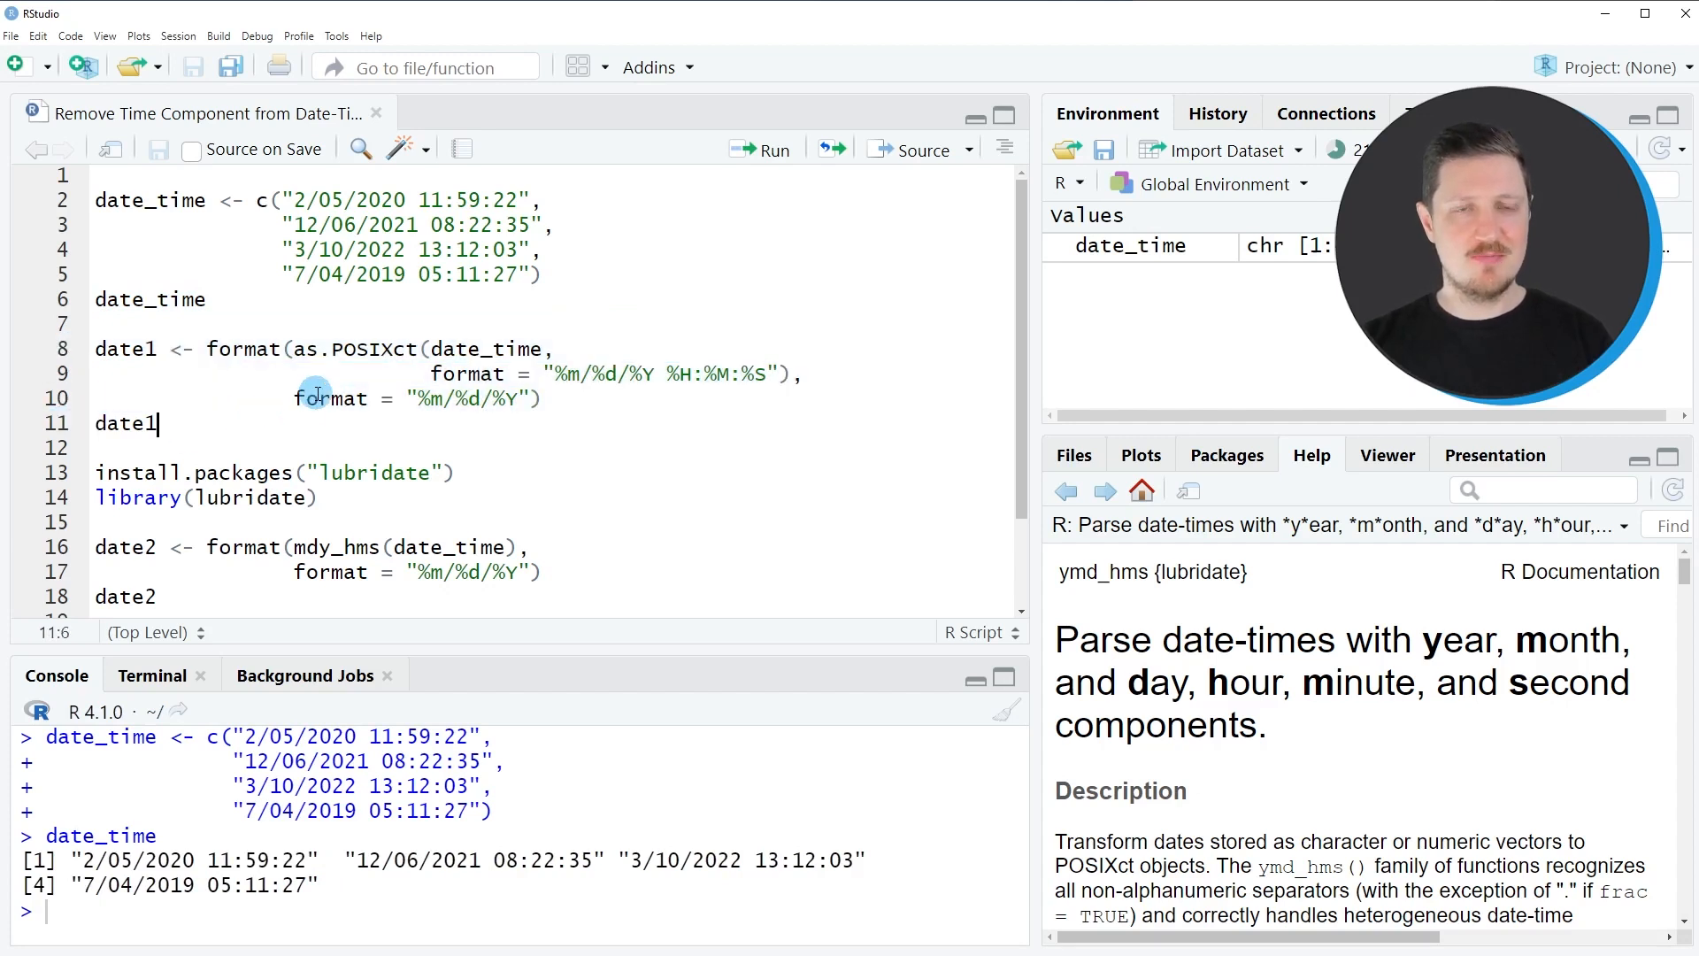
Build date1 with format(as.POSIXct(...)) and print it, showing only the dates without times
{"action": "double_click", "coordinate": [243, 349]}
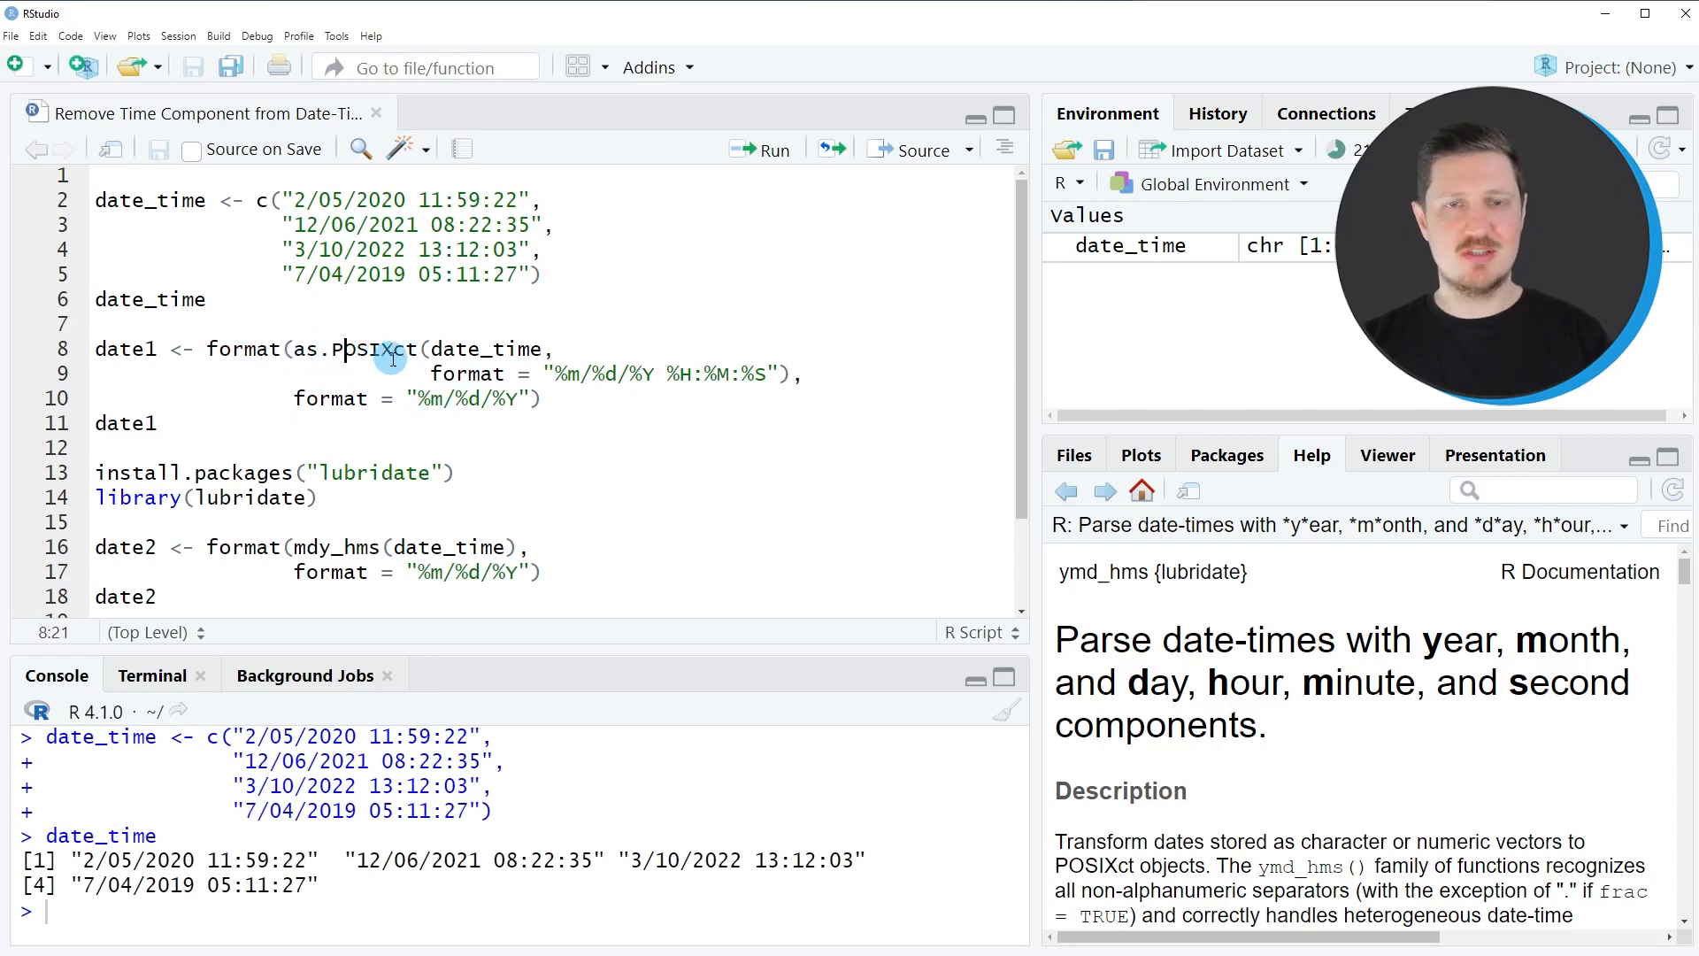
{"action": "double_click", "coordinate": [368, 349]}
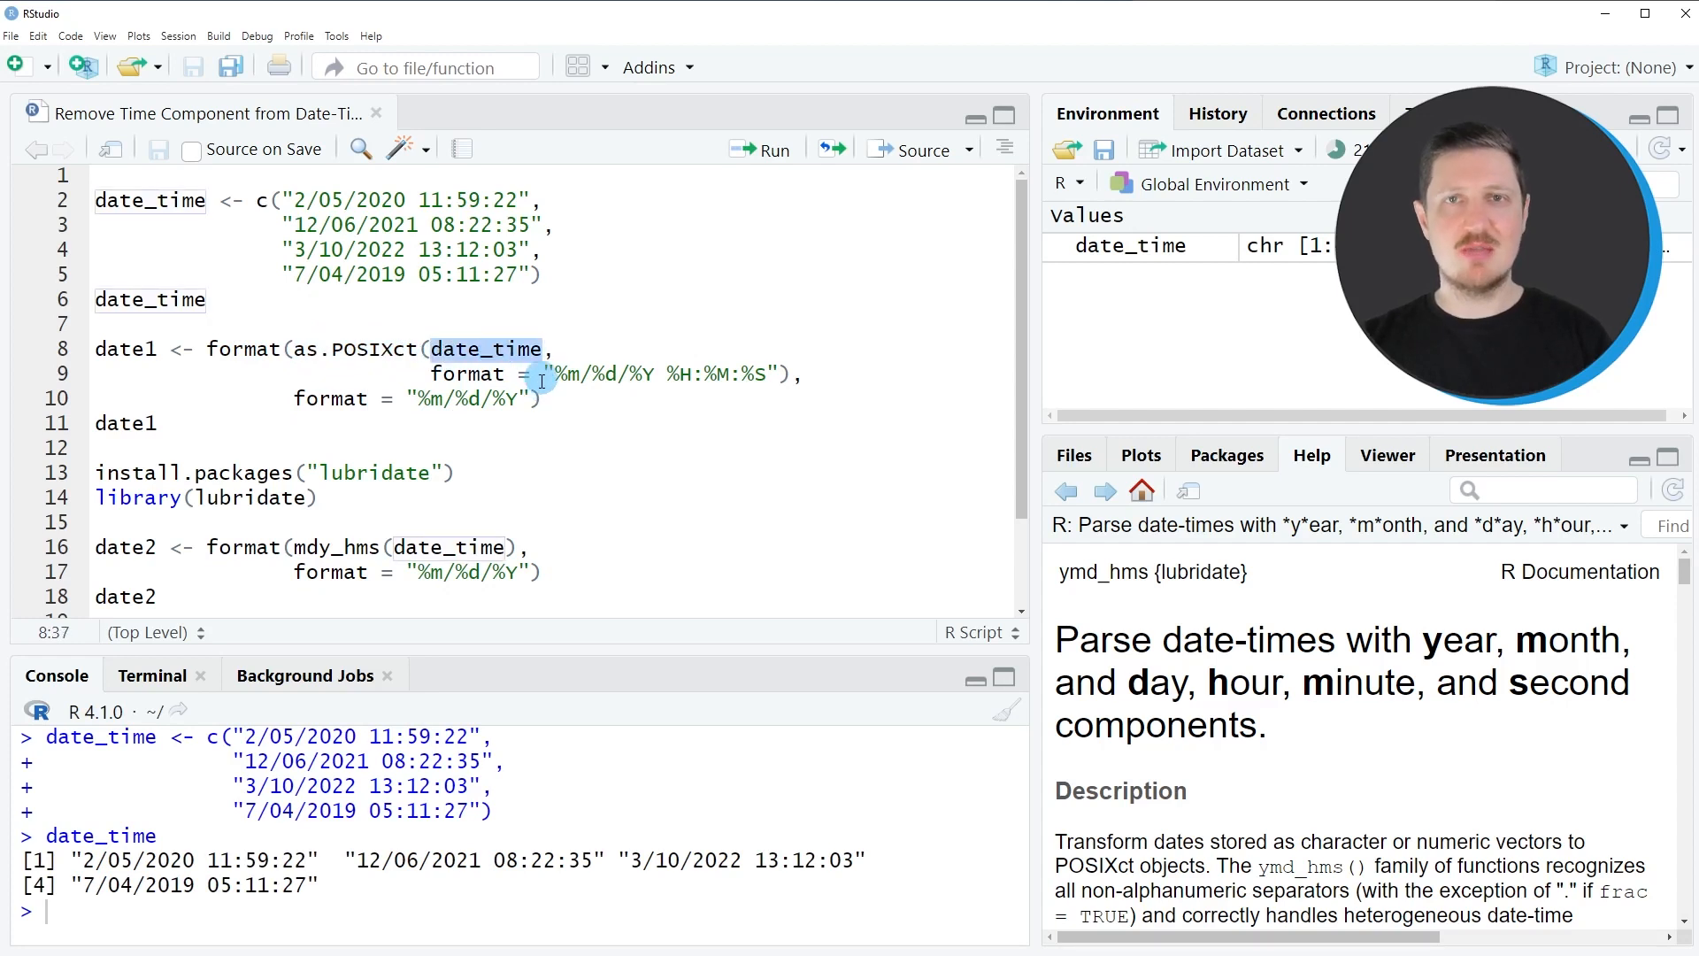
{"action": "left_click", "coordinate": [432, 374]}
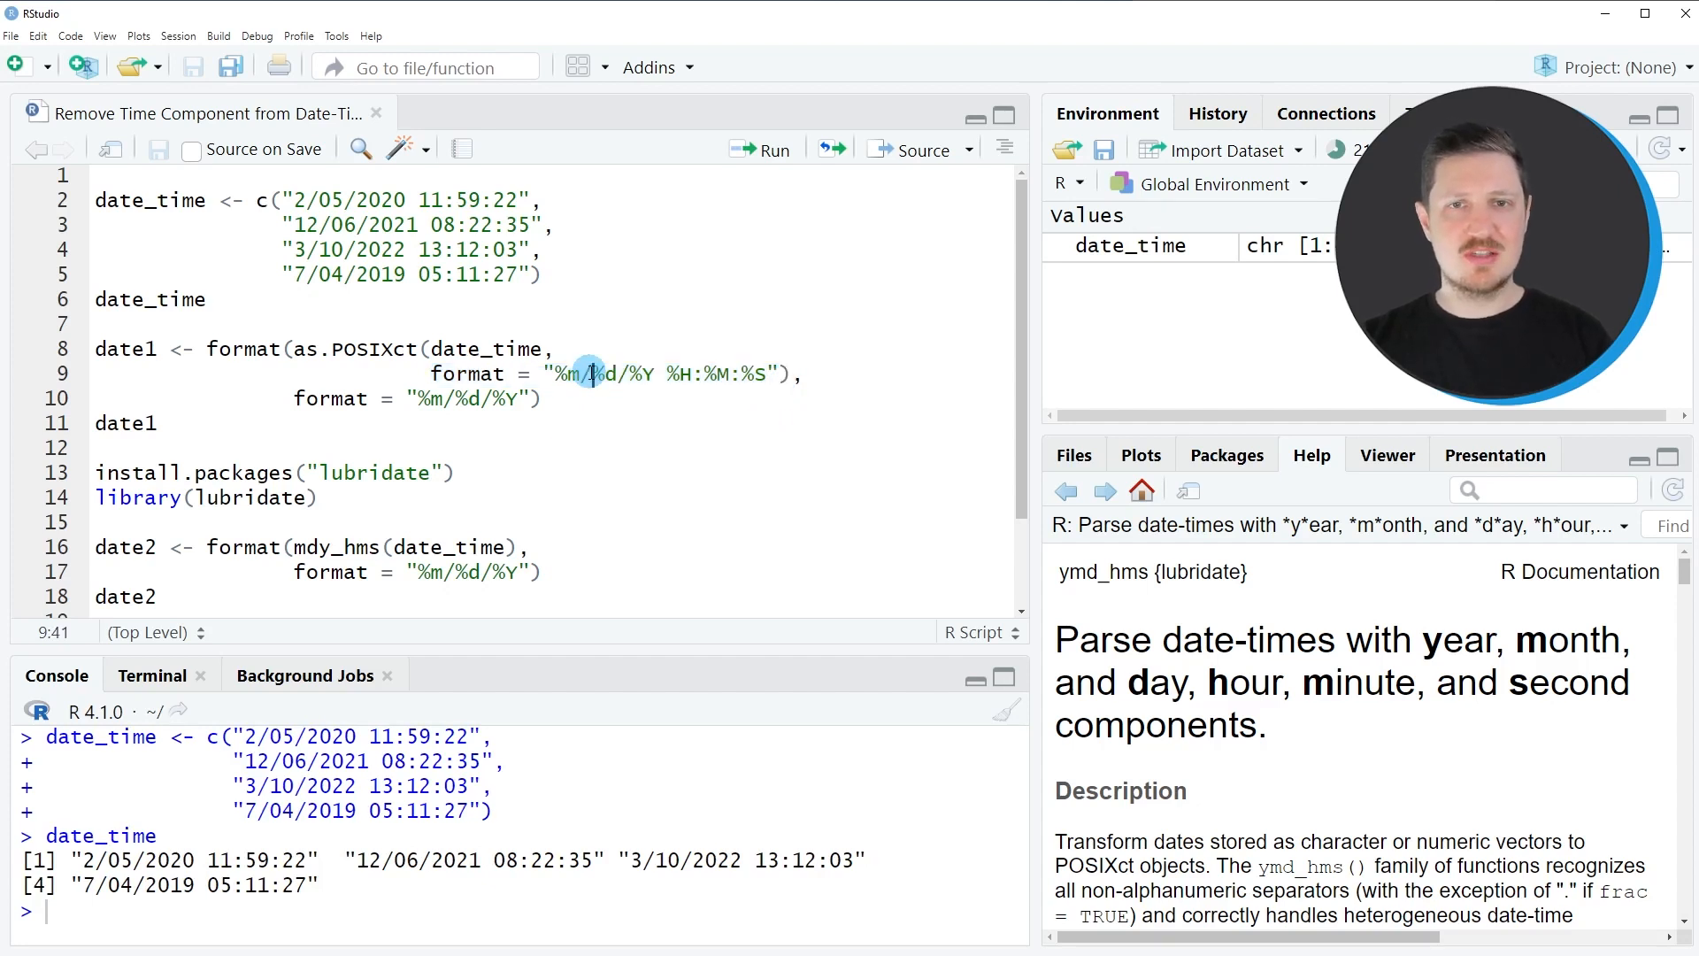
{"action": "double_click", "coordinate": [567, 374]}
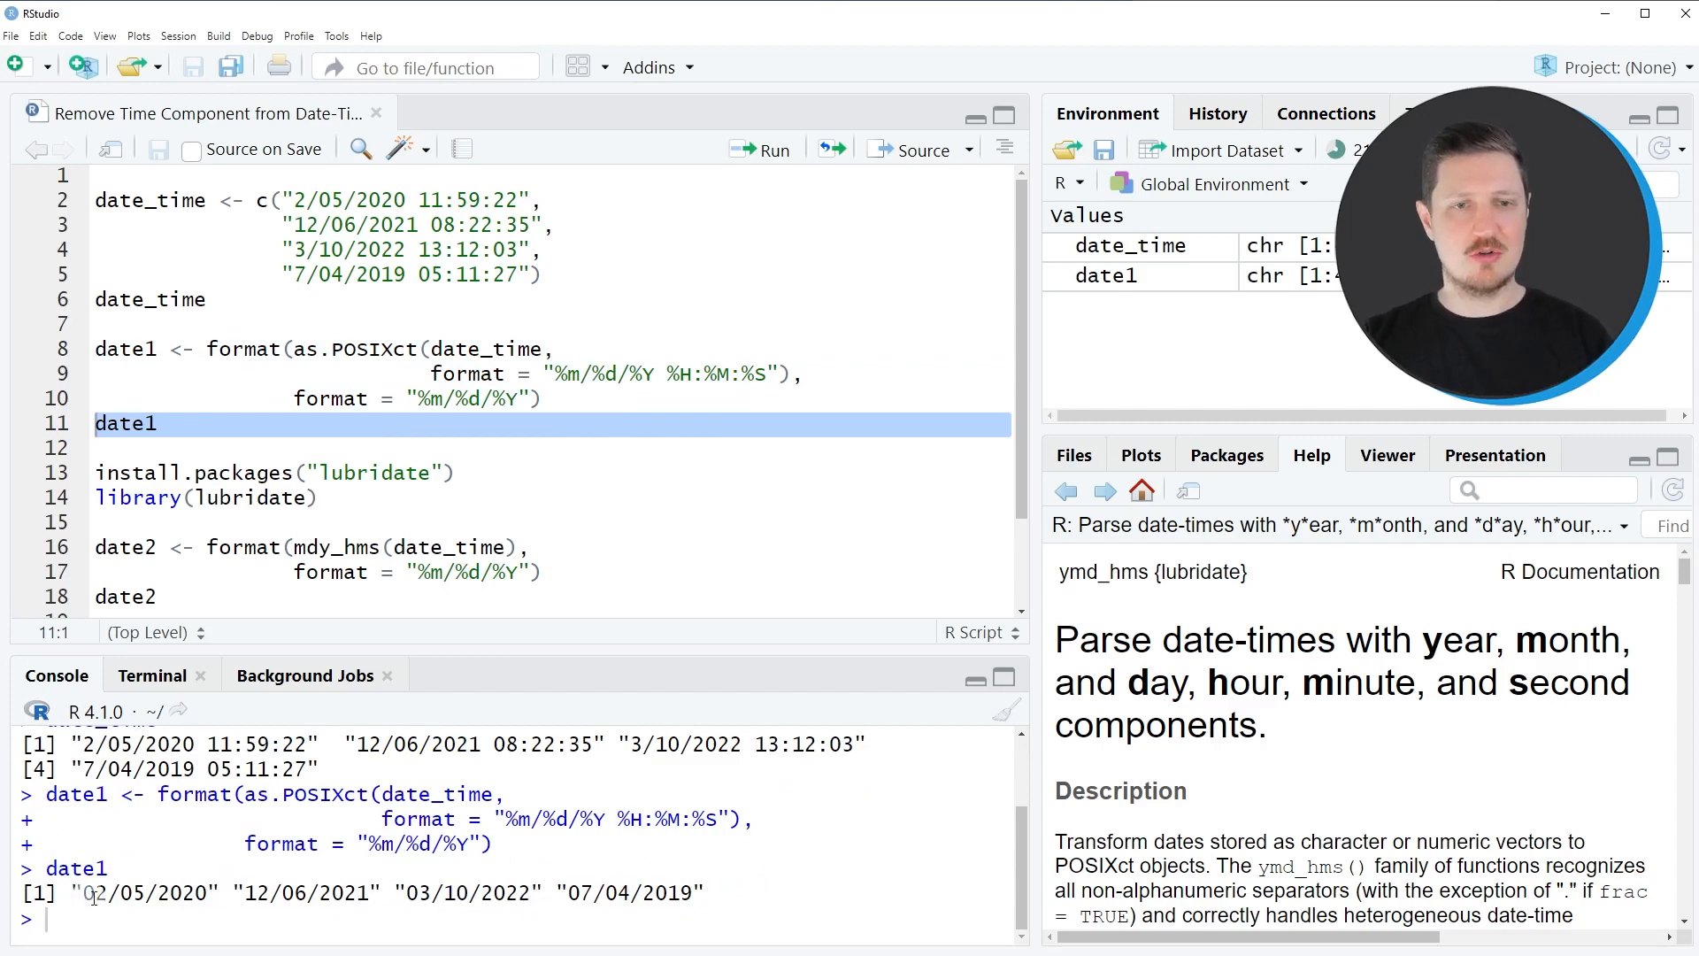
{"action": "double_click", "coordinate": [143, 892]}
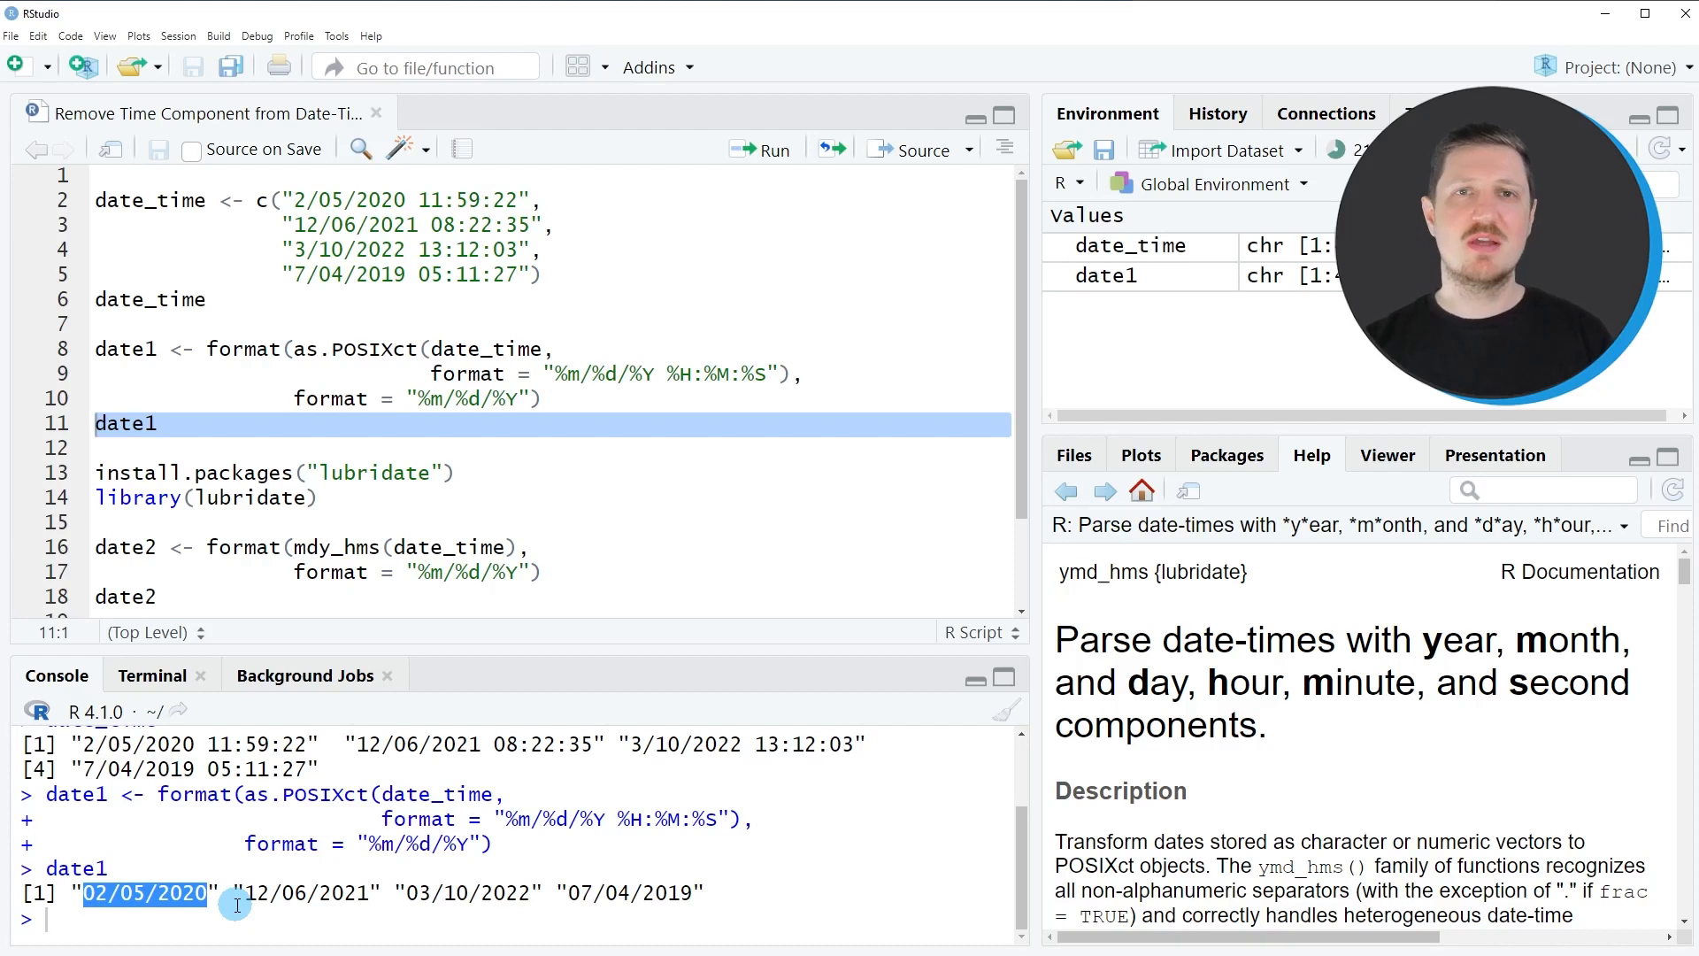
{"action": "mouse_move", "coordinate": [267, 864]}
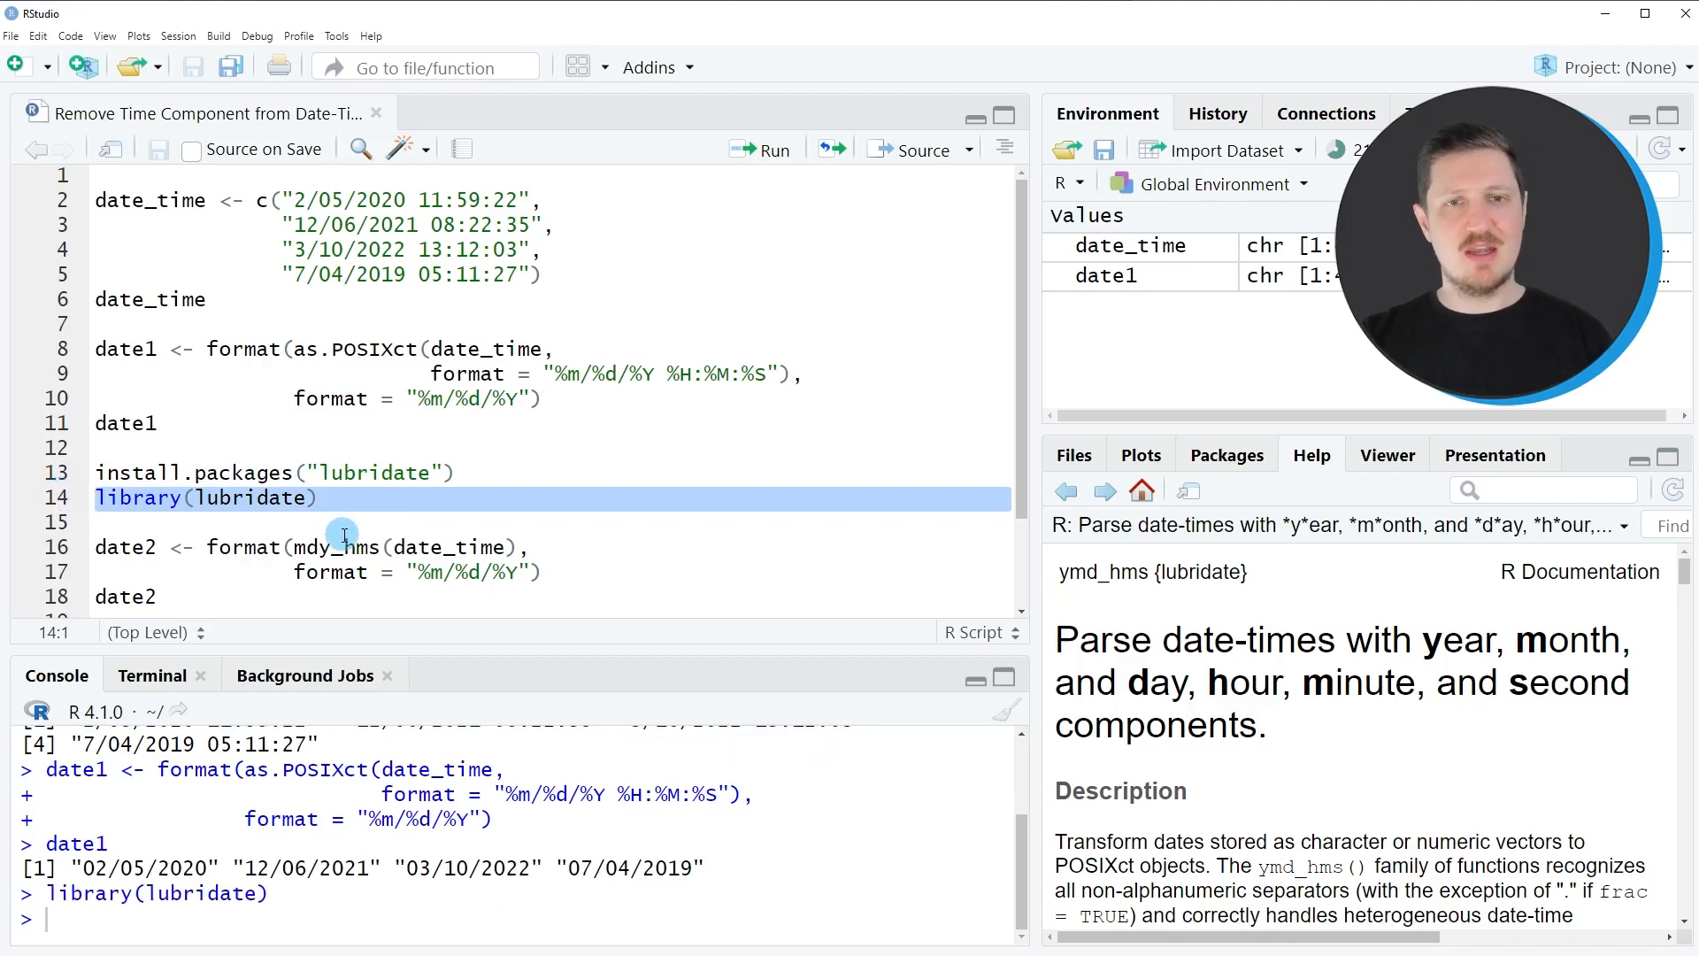
Create date2 via lubridate's mdy_hms with format and print the four dates without times
{"action": "left_click", "coordinate": [320, 547]}
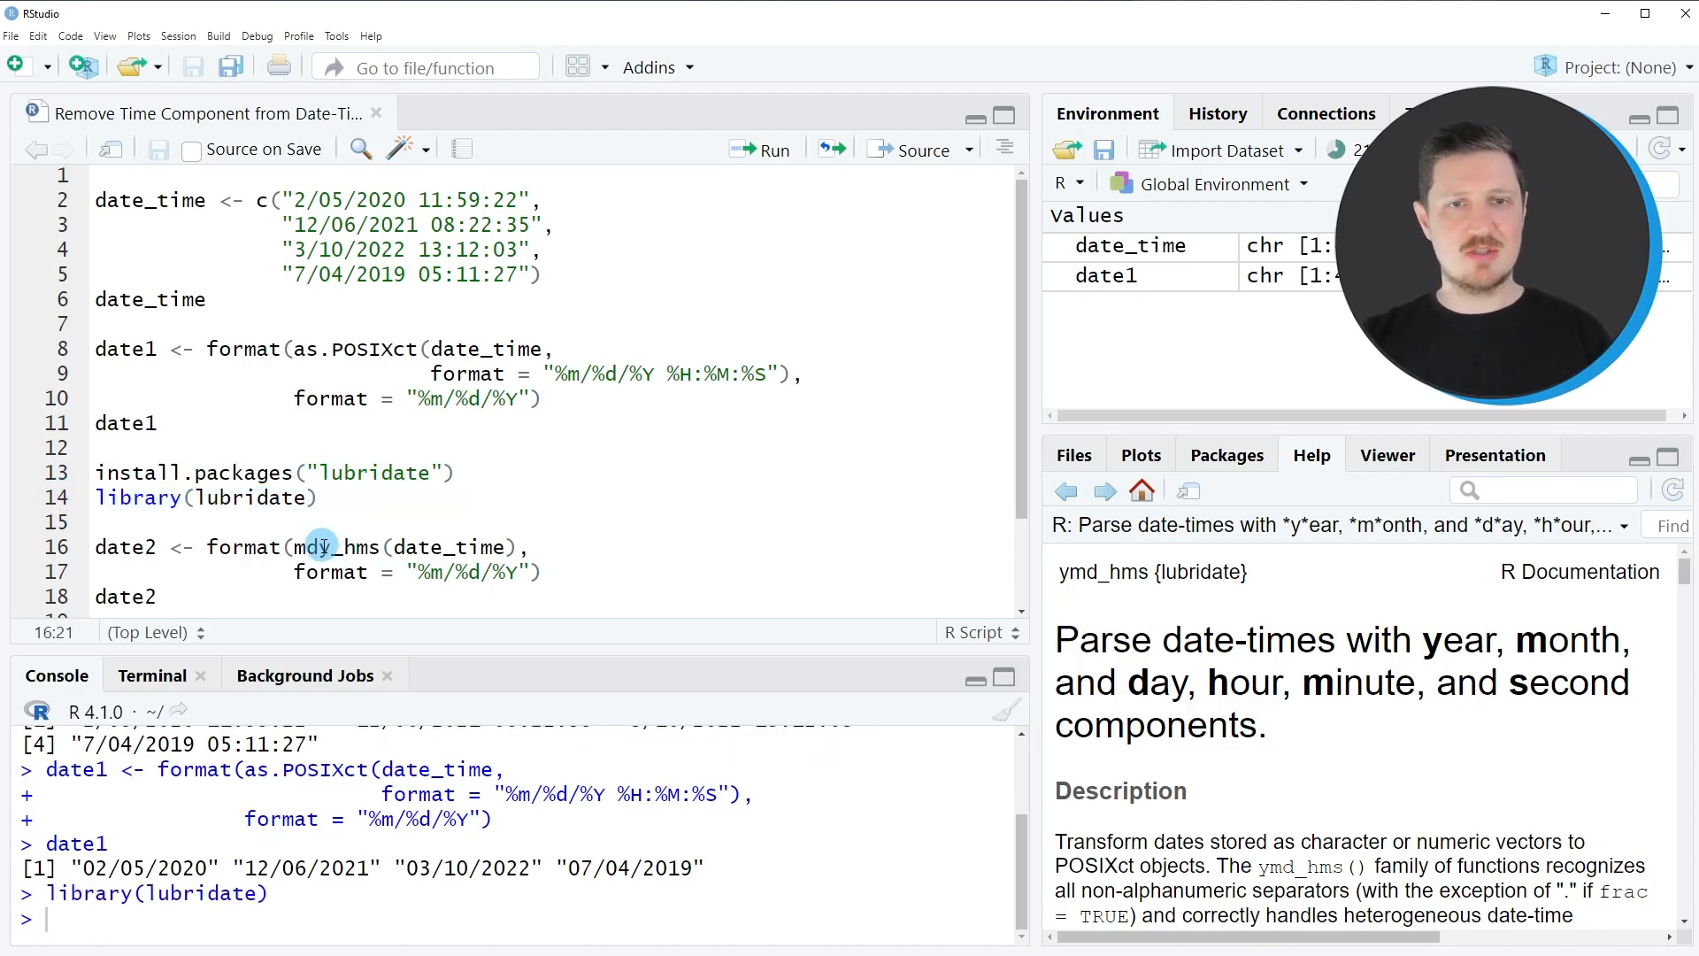
{"action": "double_click", "coordinate": [335, 547]}
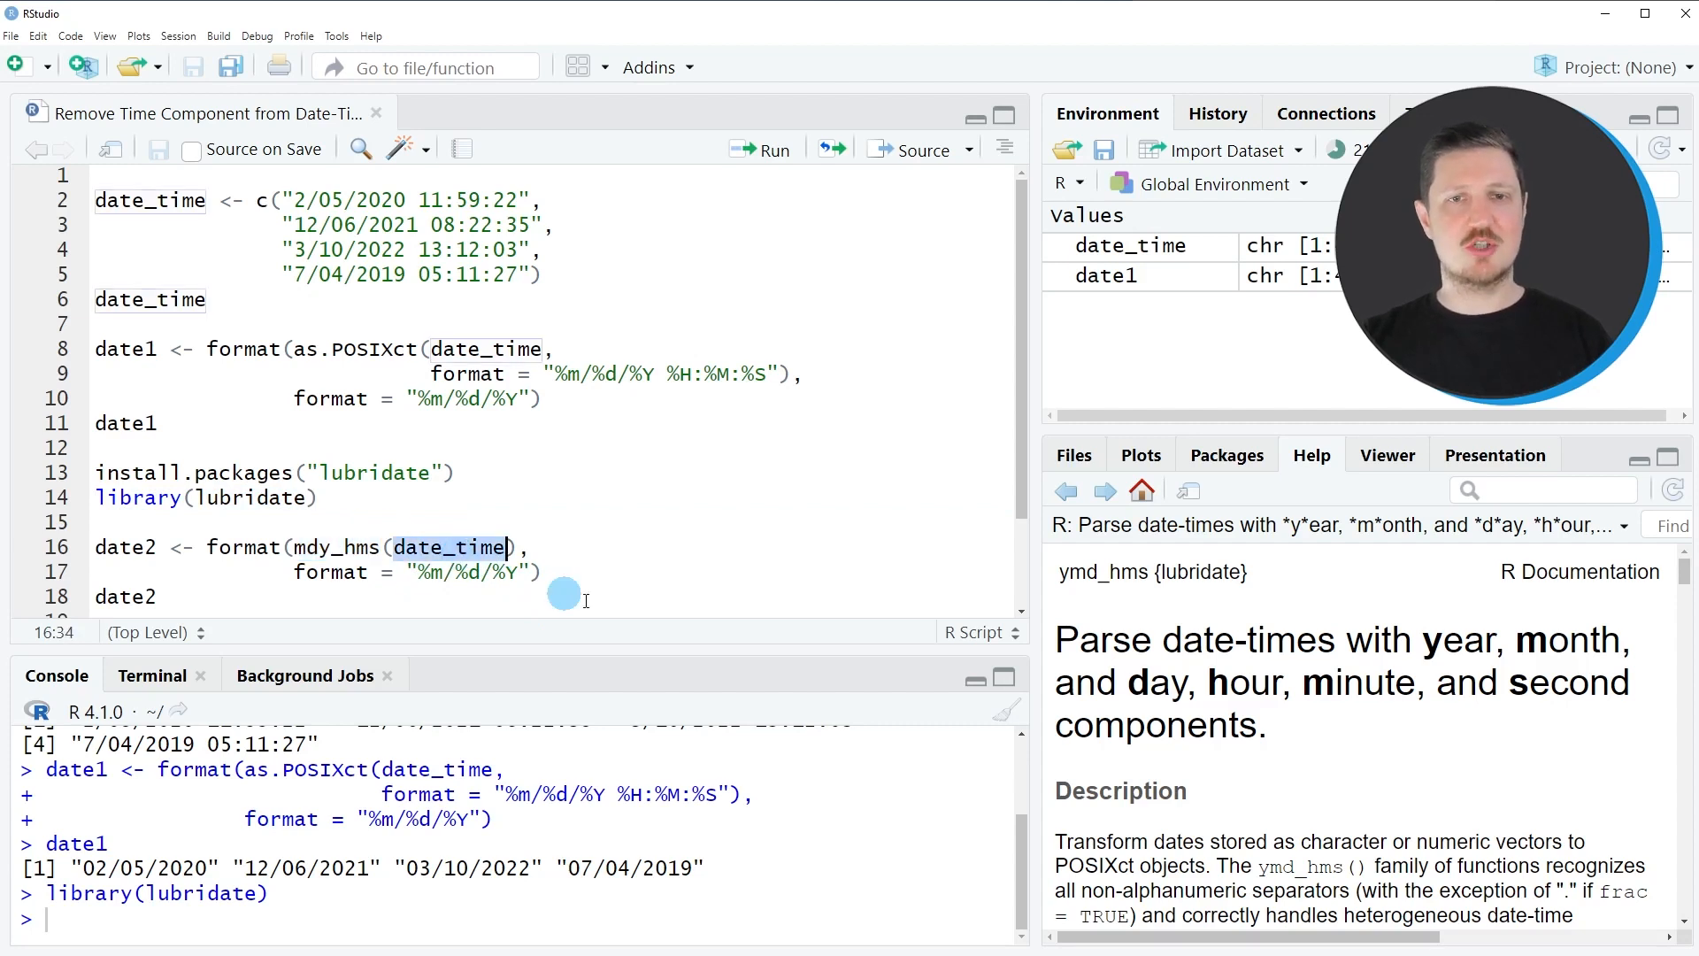
{"action": "mouse_move", "coordinate": [588, 602]}
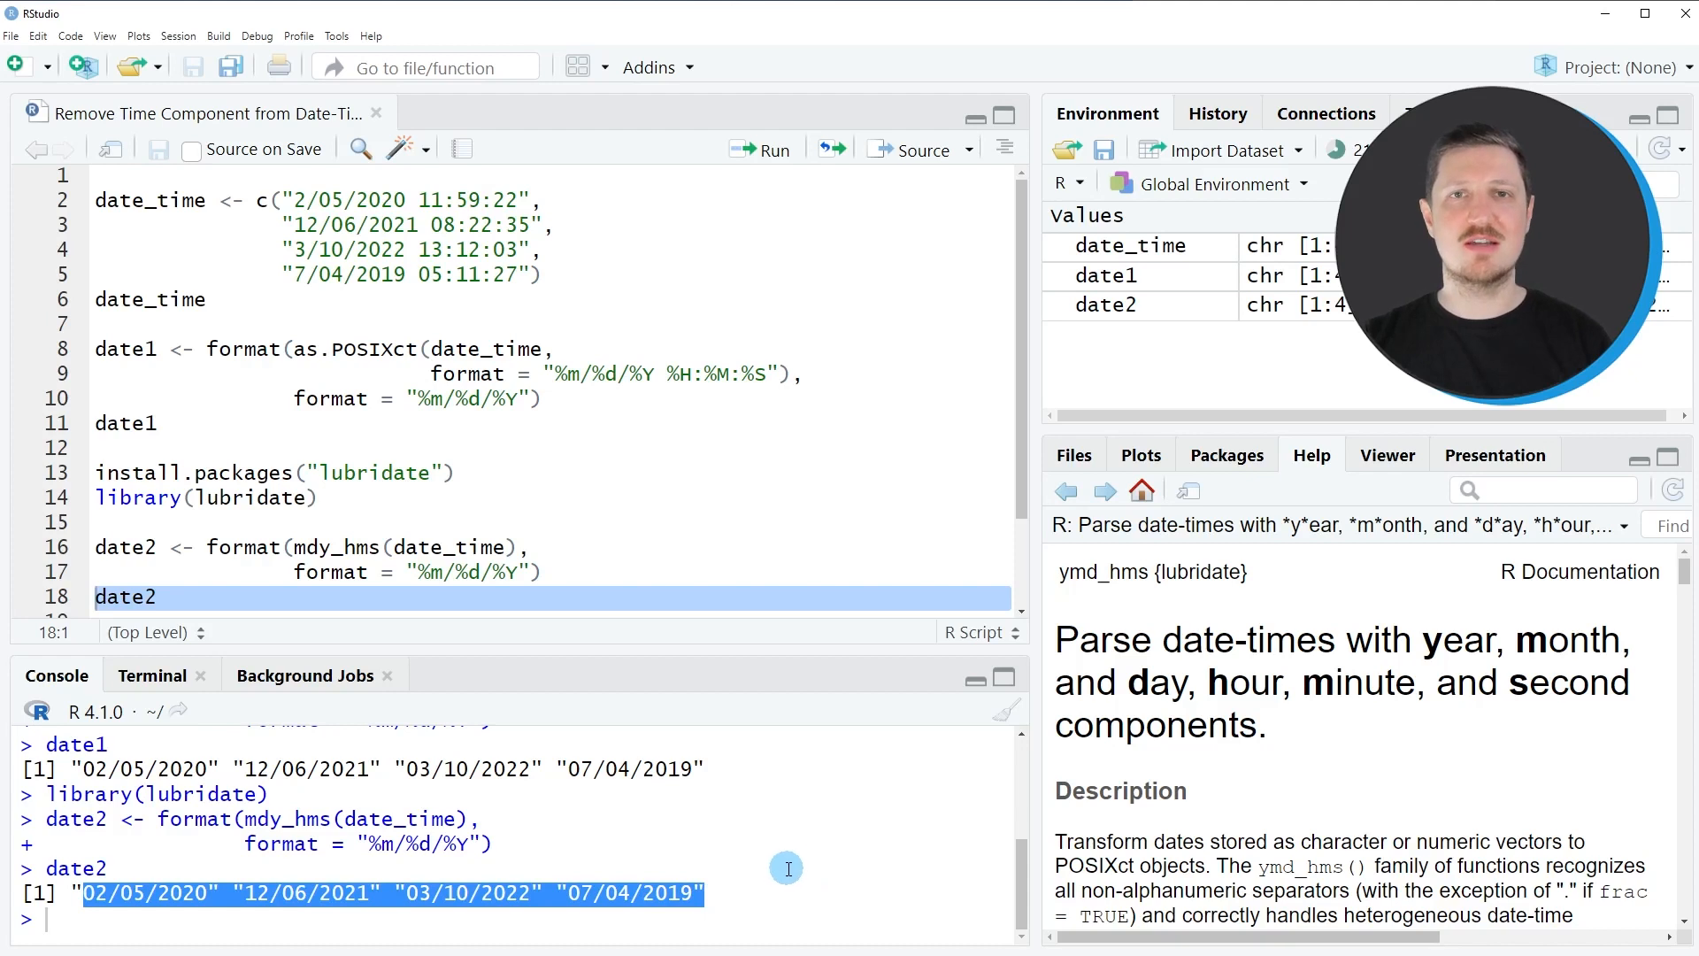
{"action": "mouse_move", "coordinate": [807, 726]}
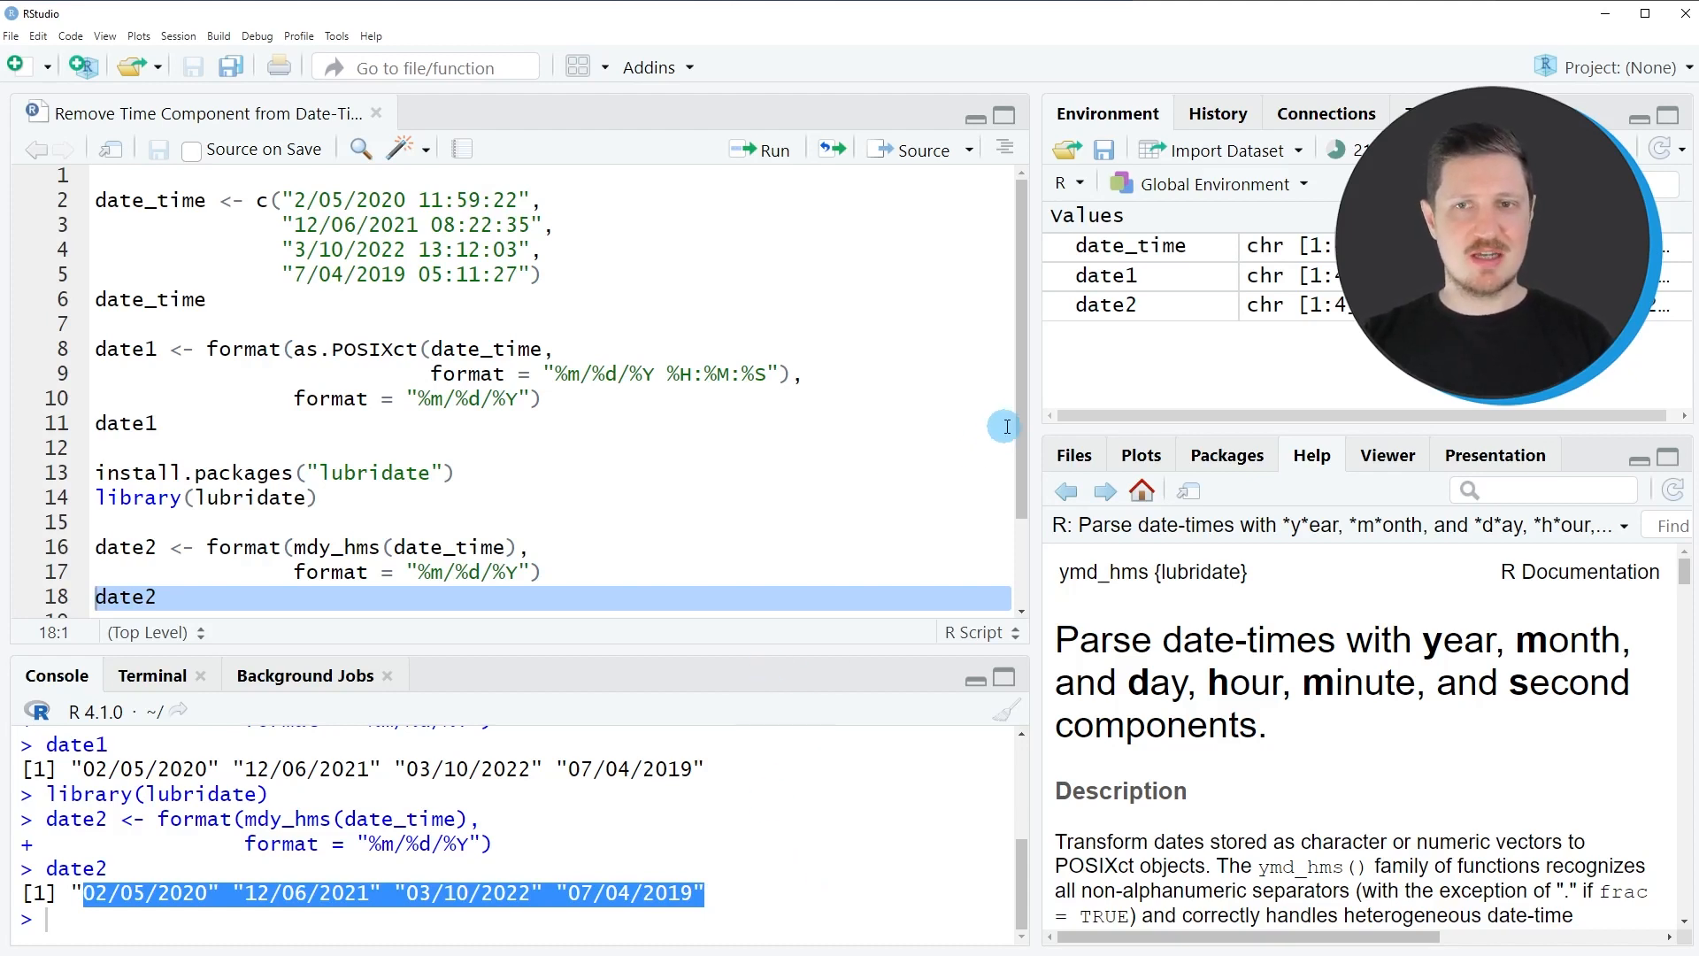
{"action": "scroll", "scroll_direction": "down", "scroll_amount": 3}
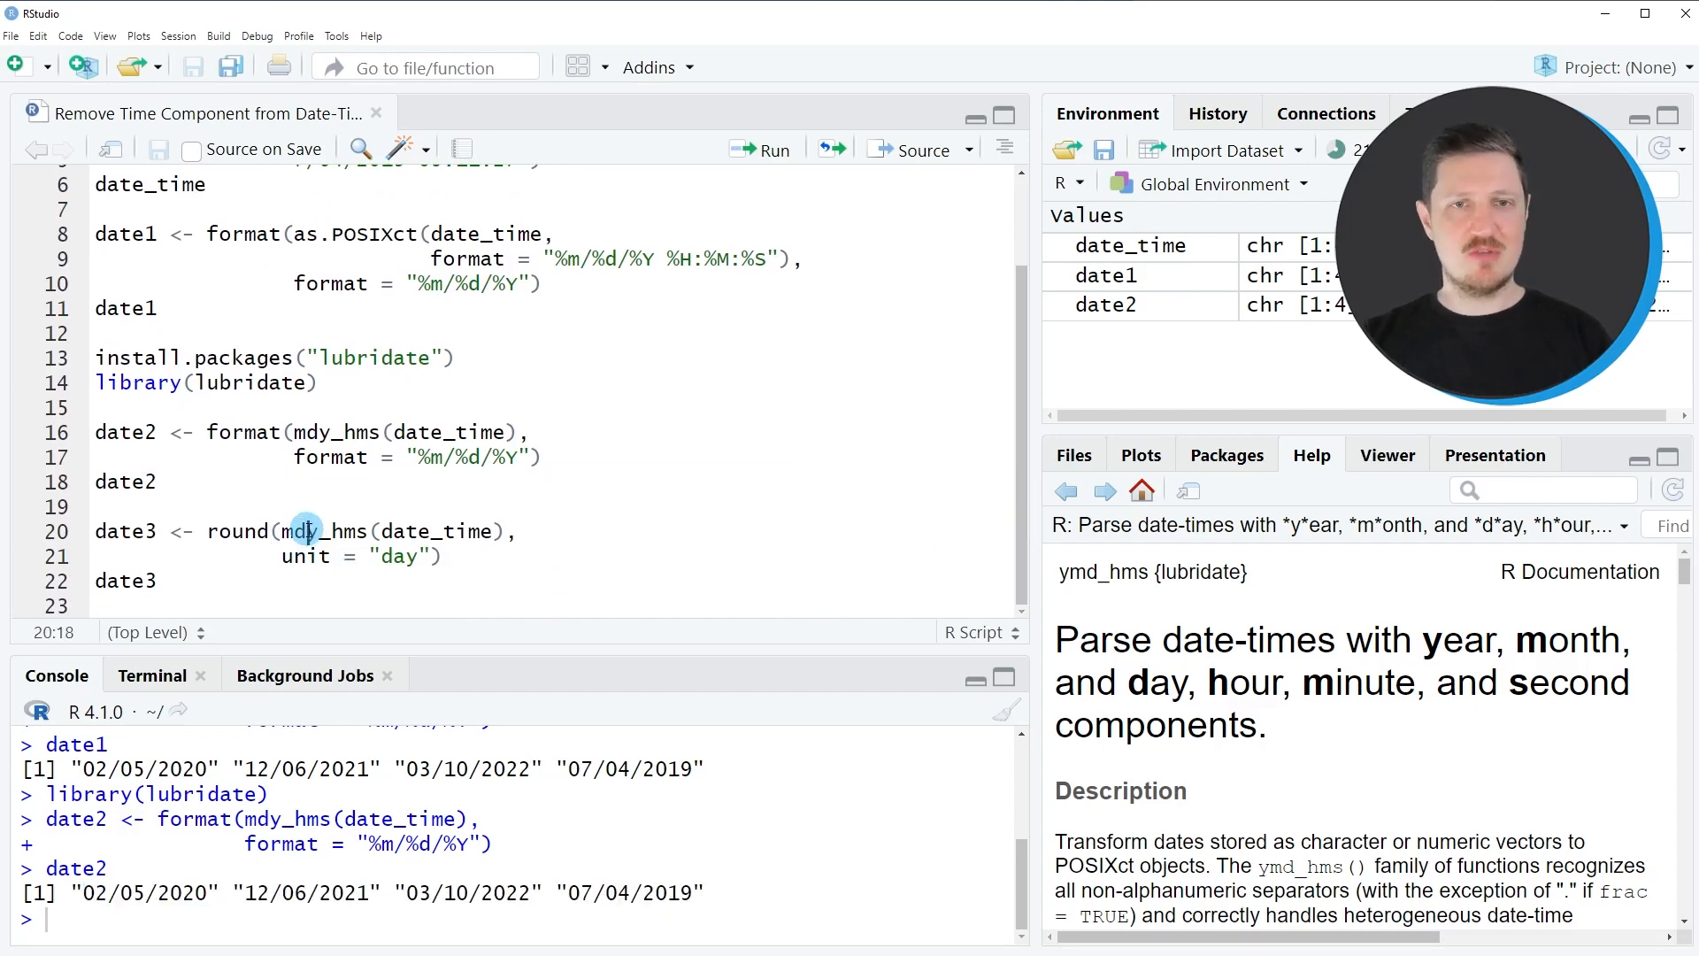
Round the mdy_hms date-times to the day as date3 and print the four UTC dates
{"action": "double_click", "coordinate": [320, 531]}
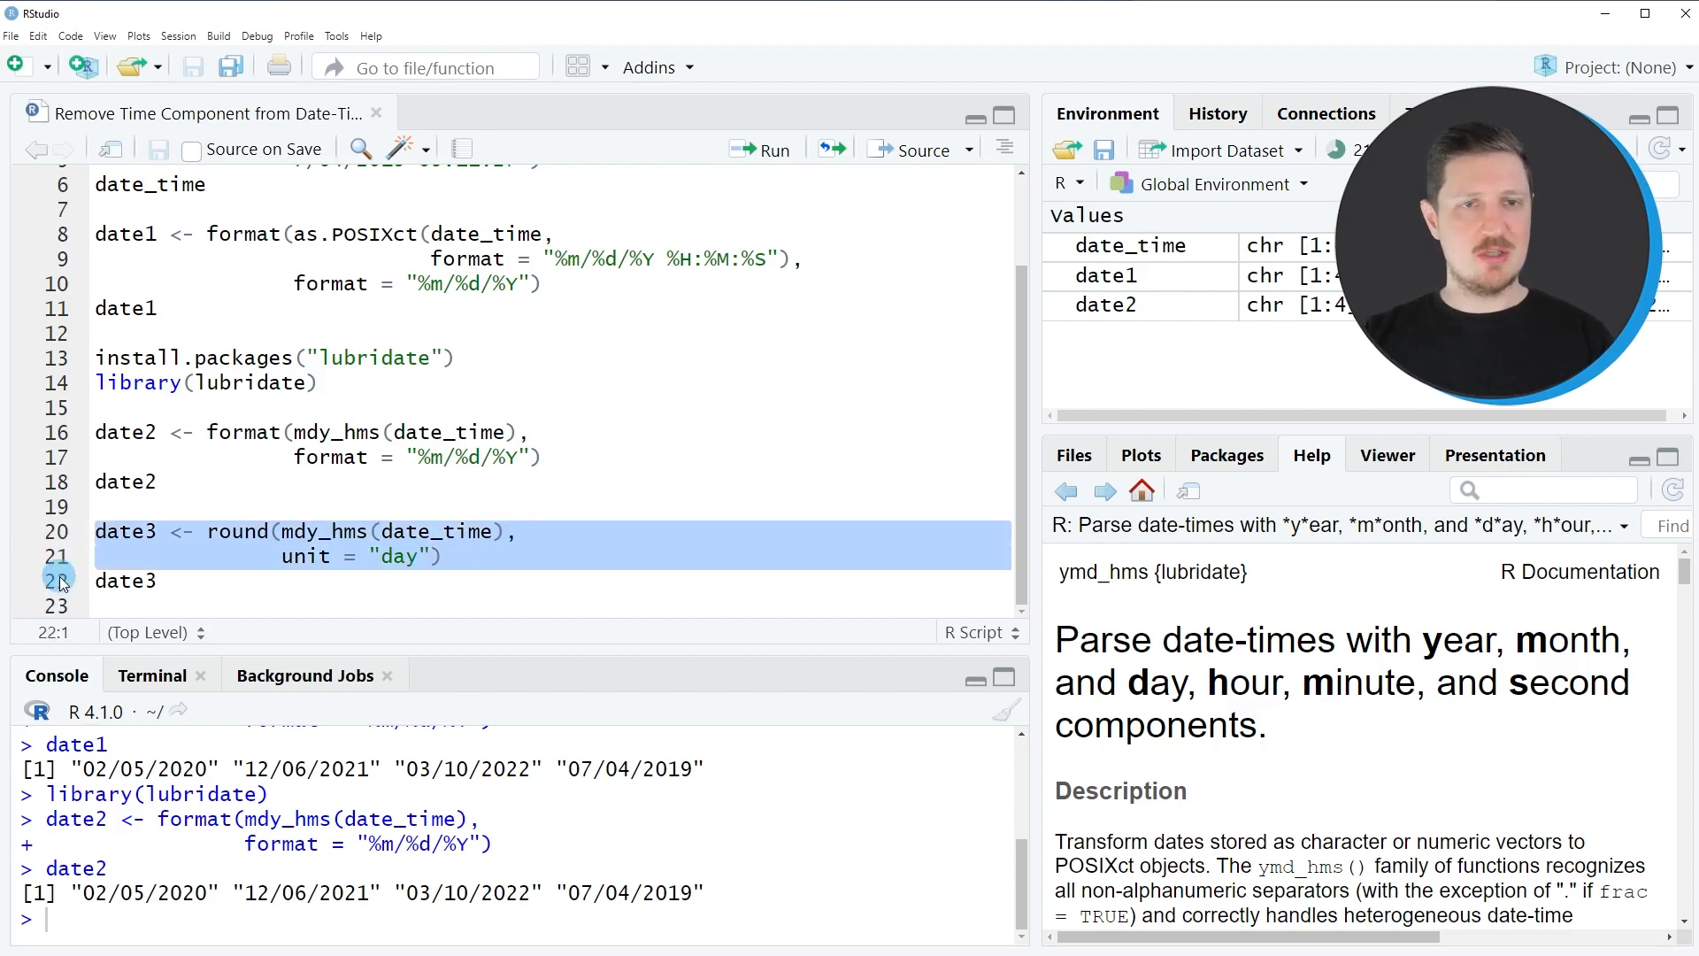
{"action": "left_click", "coordinate": [761, 149]}
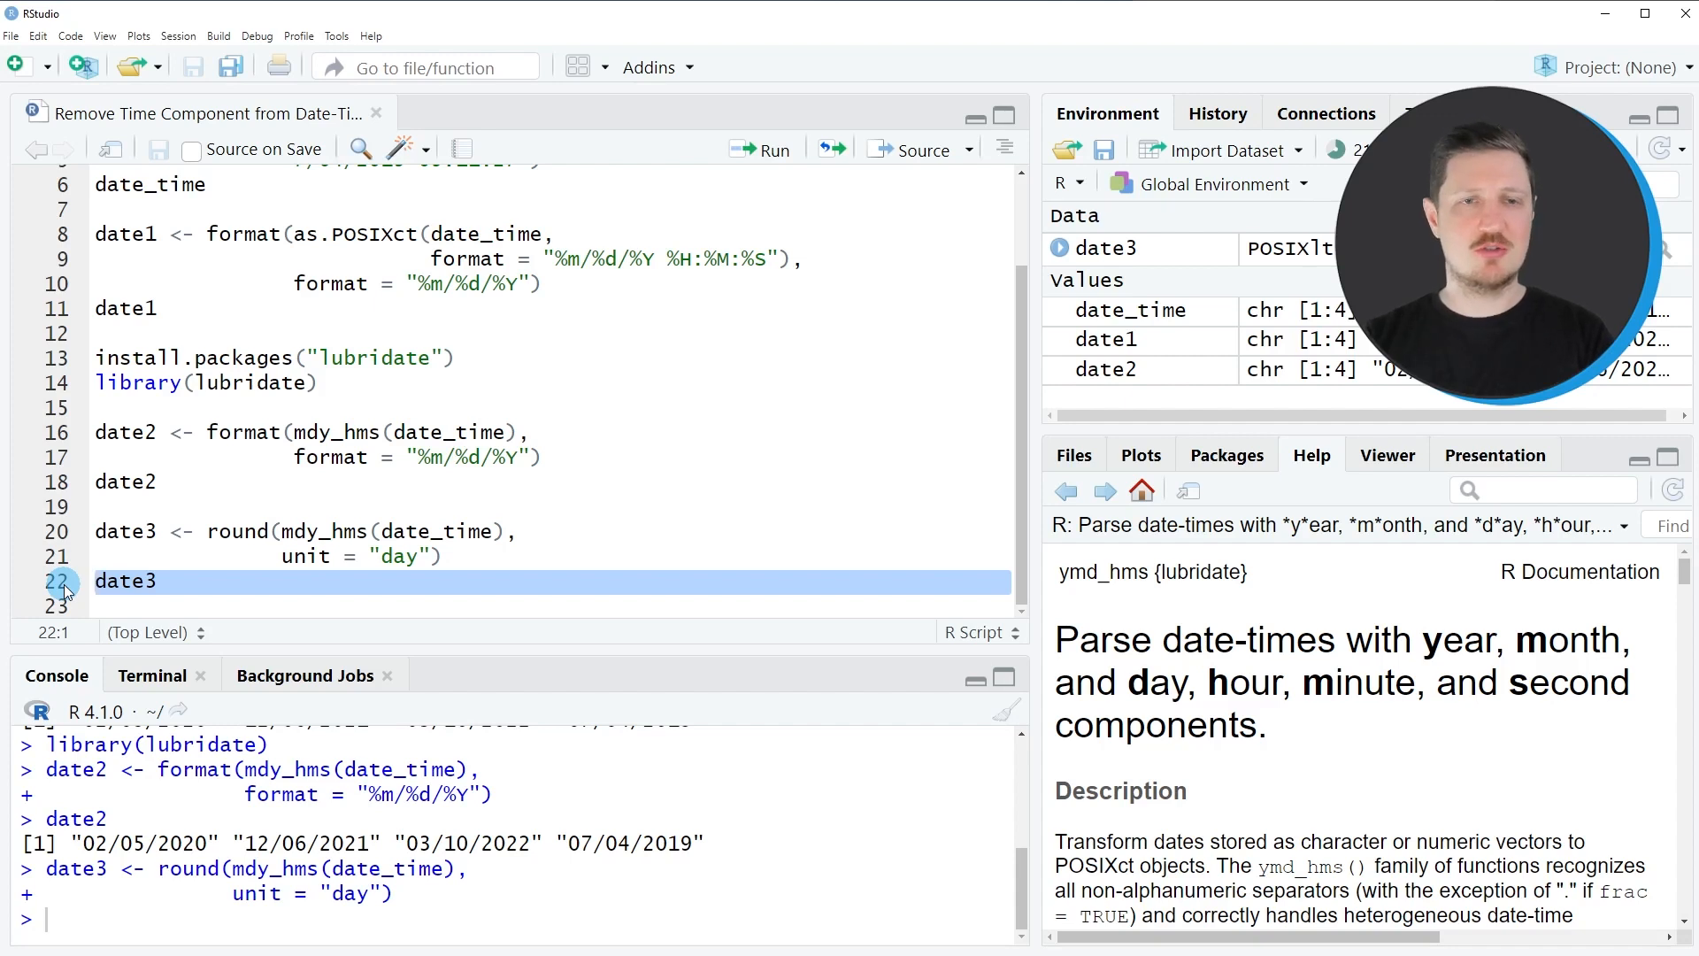
{"action": "left_click", "coordinate": [761, 148]}
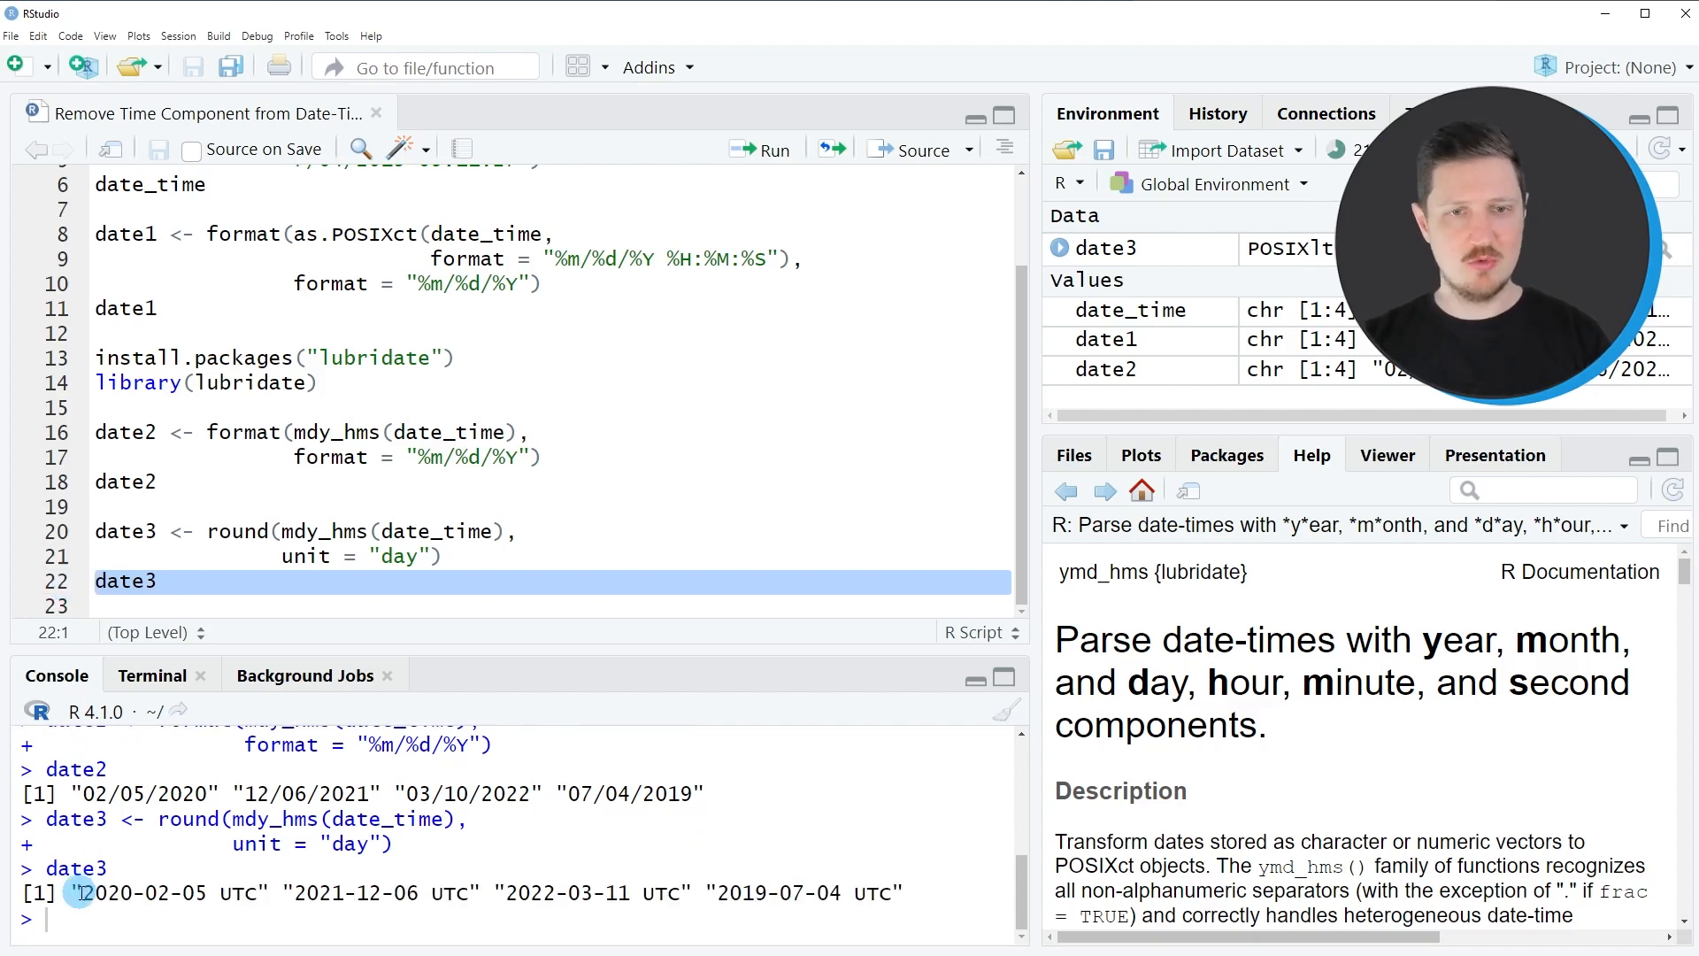
{"action": "left_click_drag", "start_coordinate": [76, 892], "coordinate": [905, 892]}
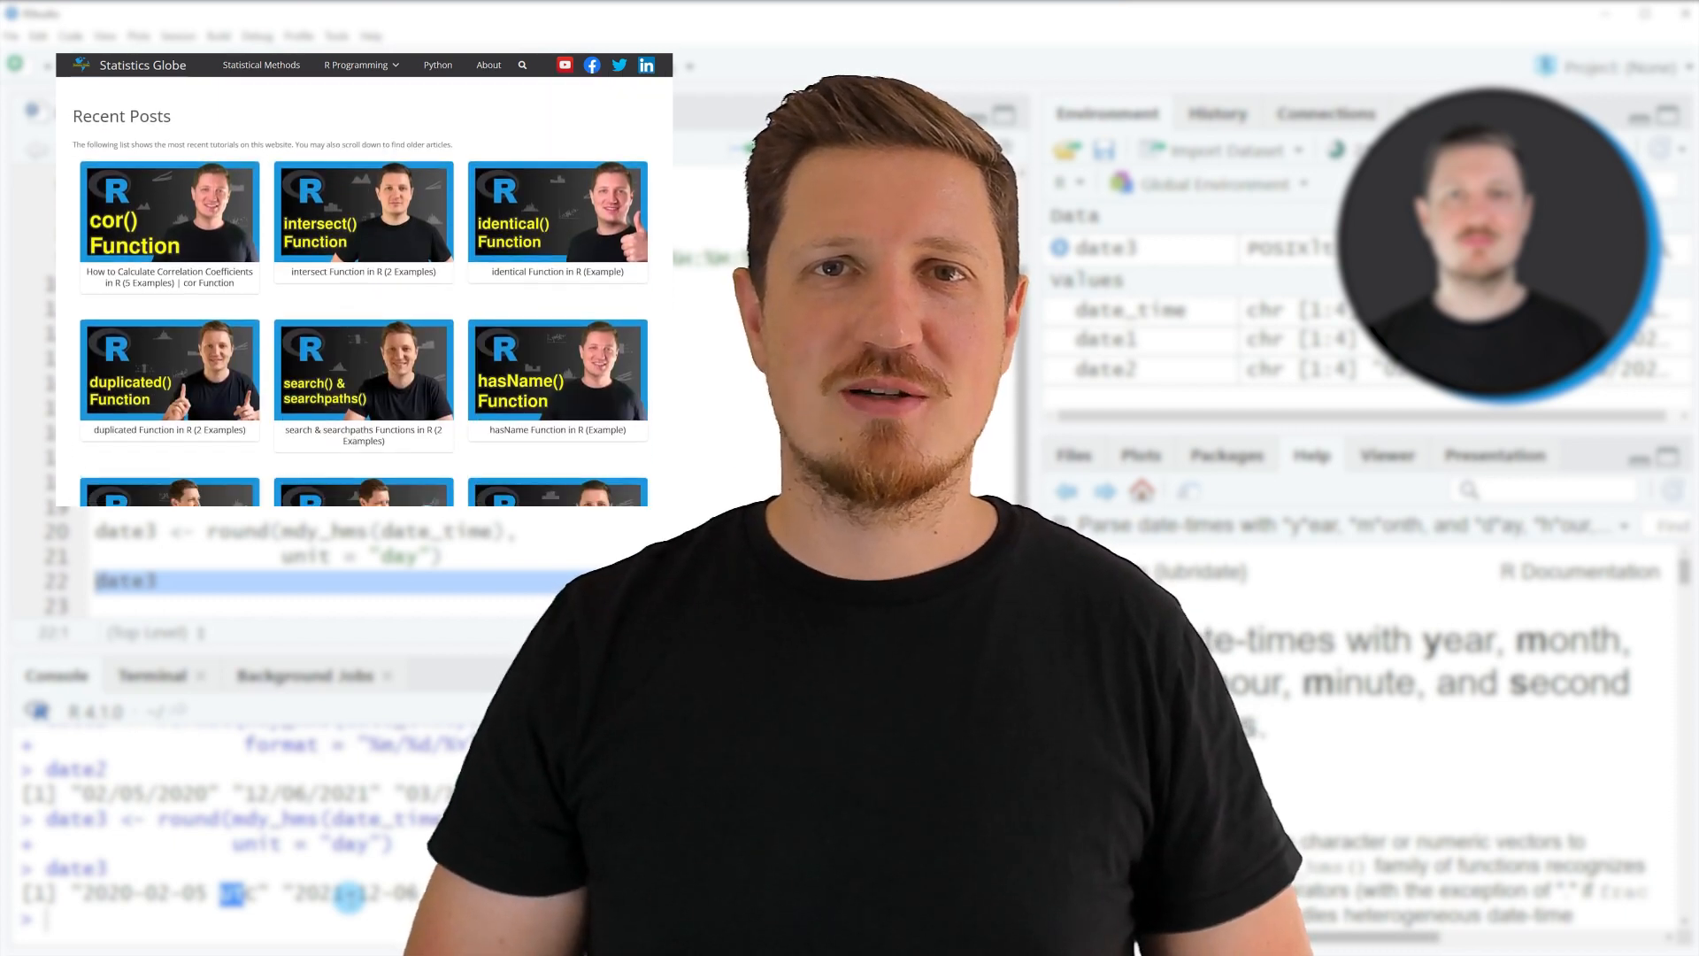
Open the Graphics in R gallery article from the R Programming header menu
{"action": "left_click", "coordinate": [360, 65]}
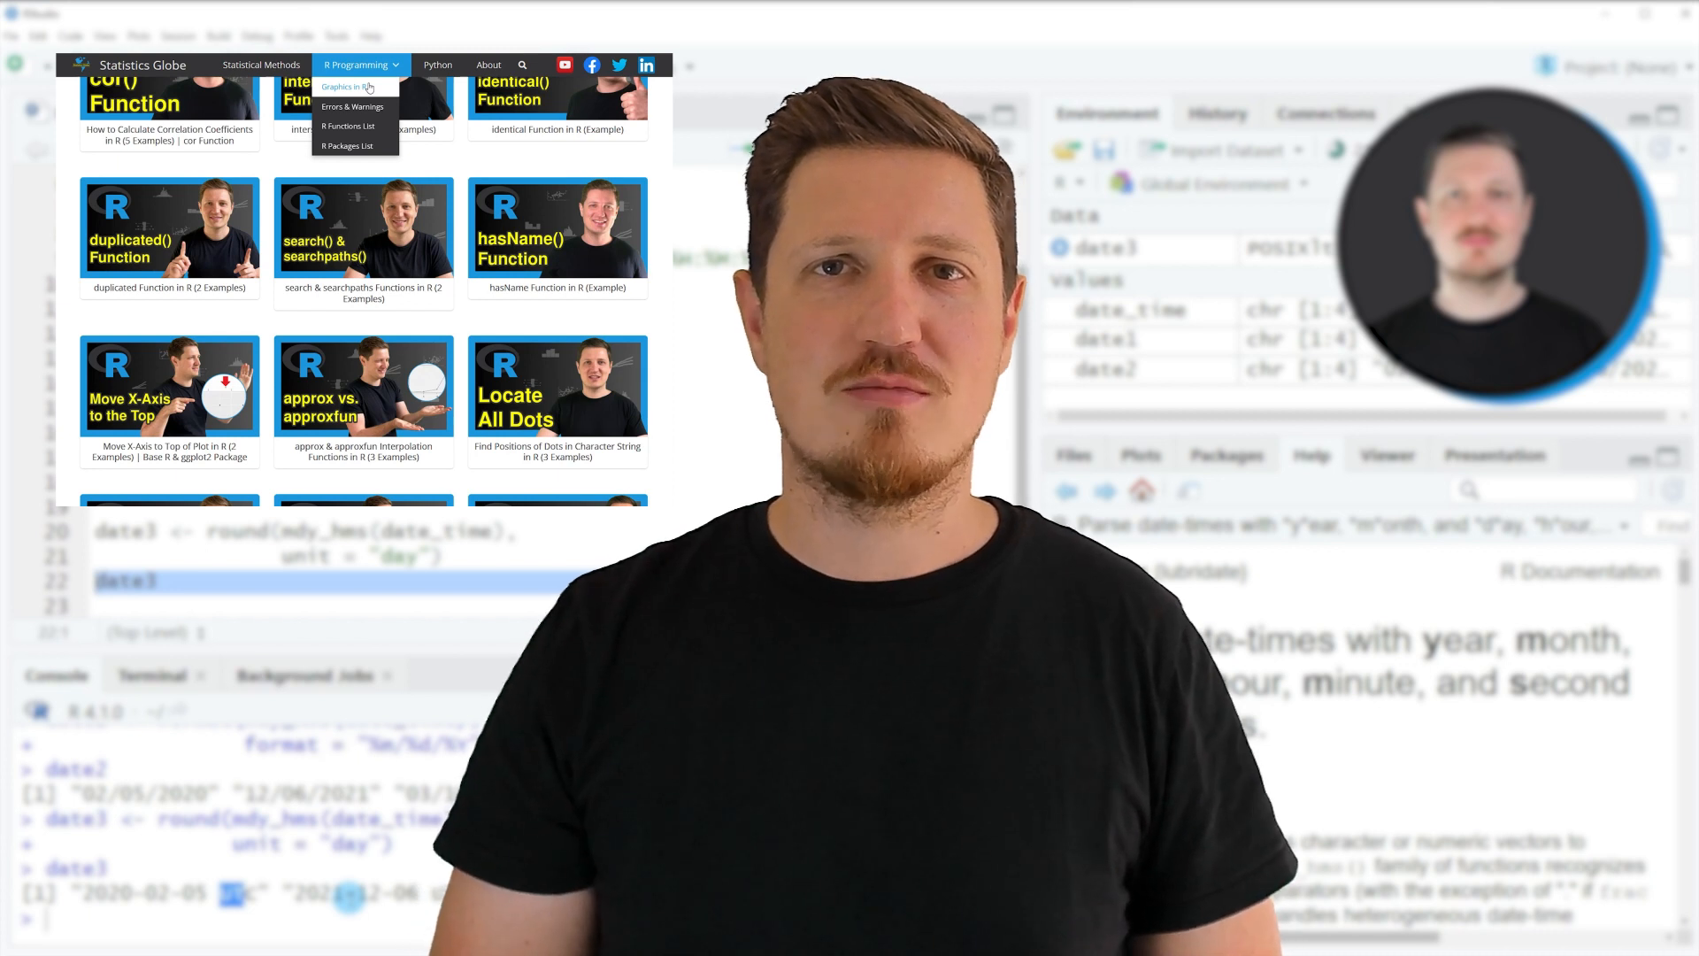
{"action": "left_click", "coordinate": [349, 86]}
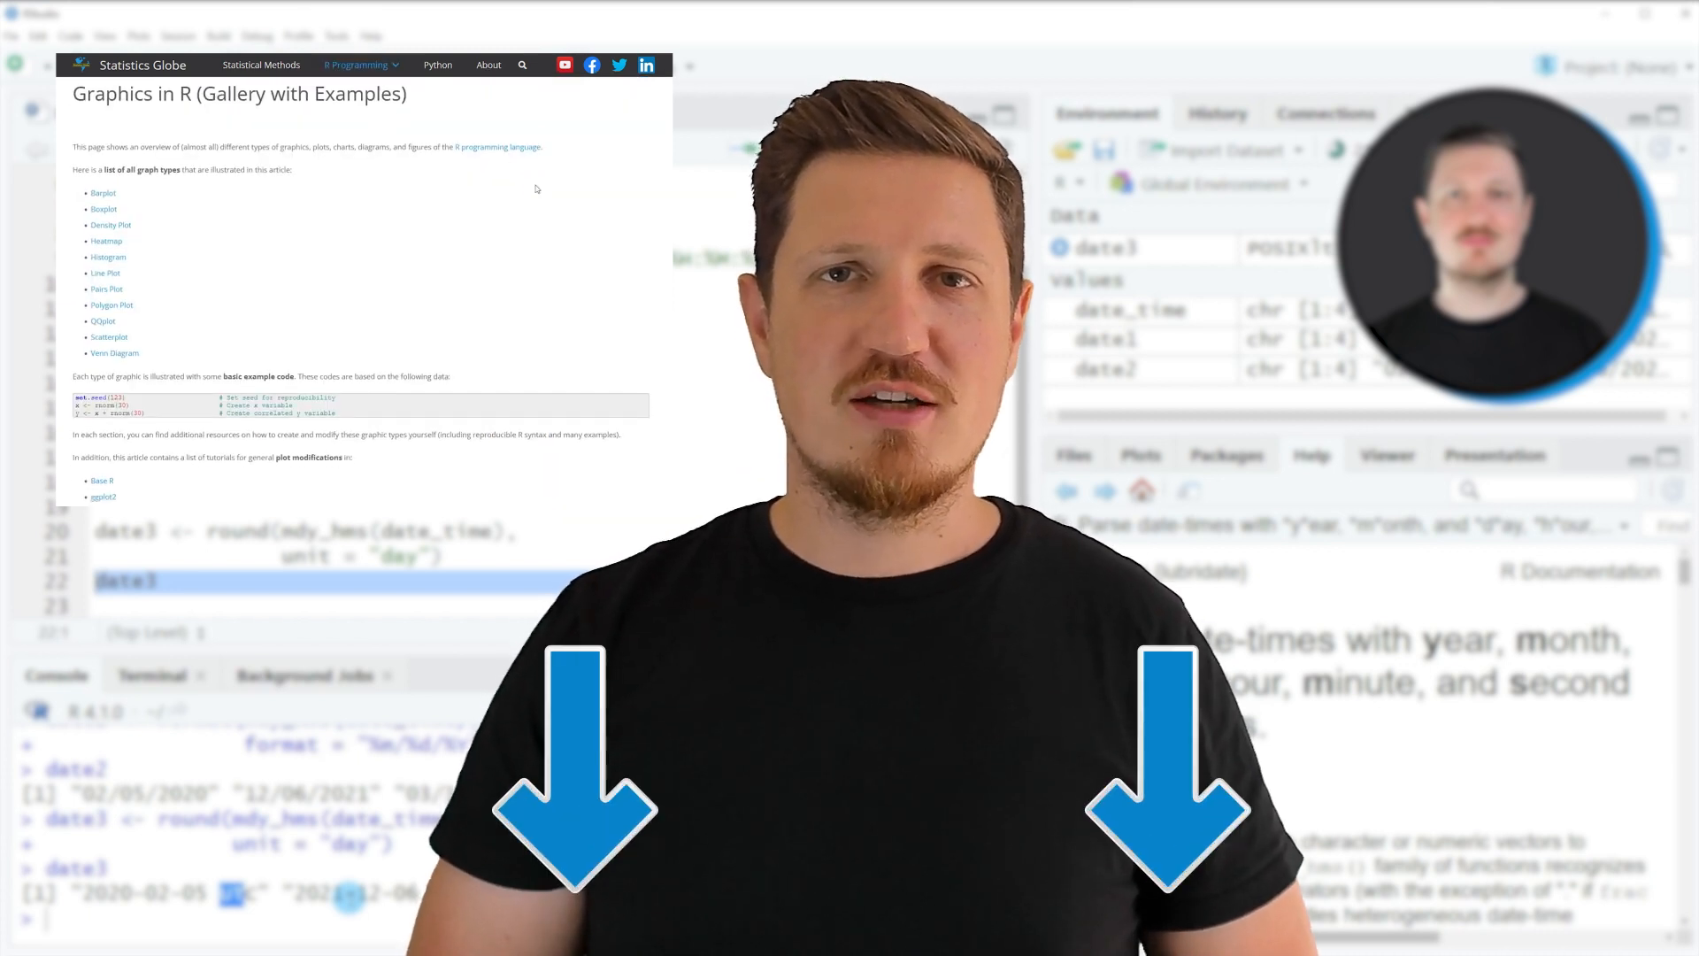
{"action": "scroll", "scroll_direction": "down", "scroll_amount": 3}
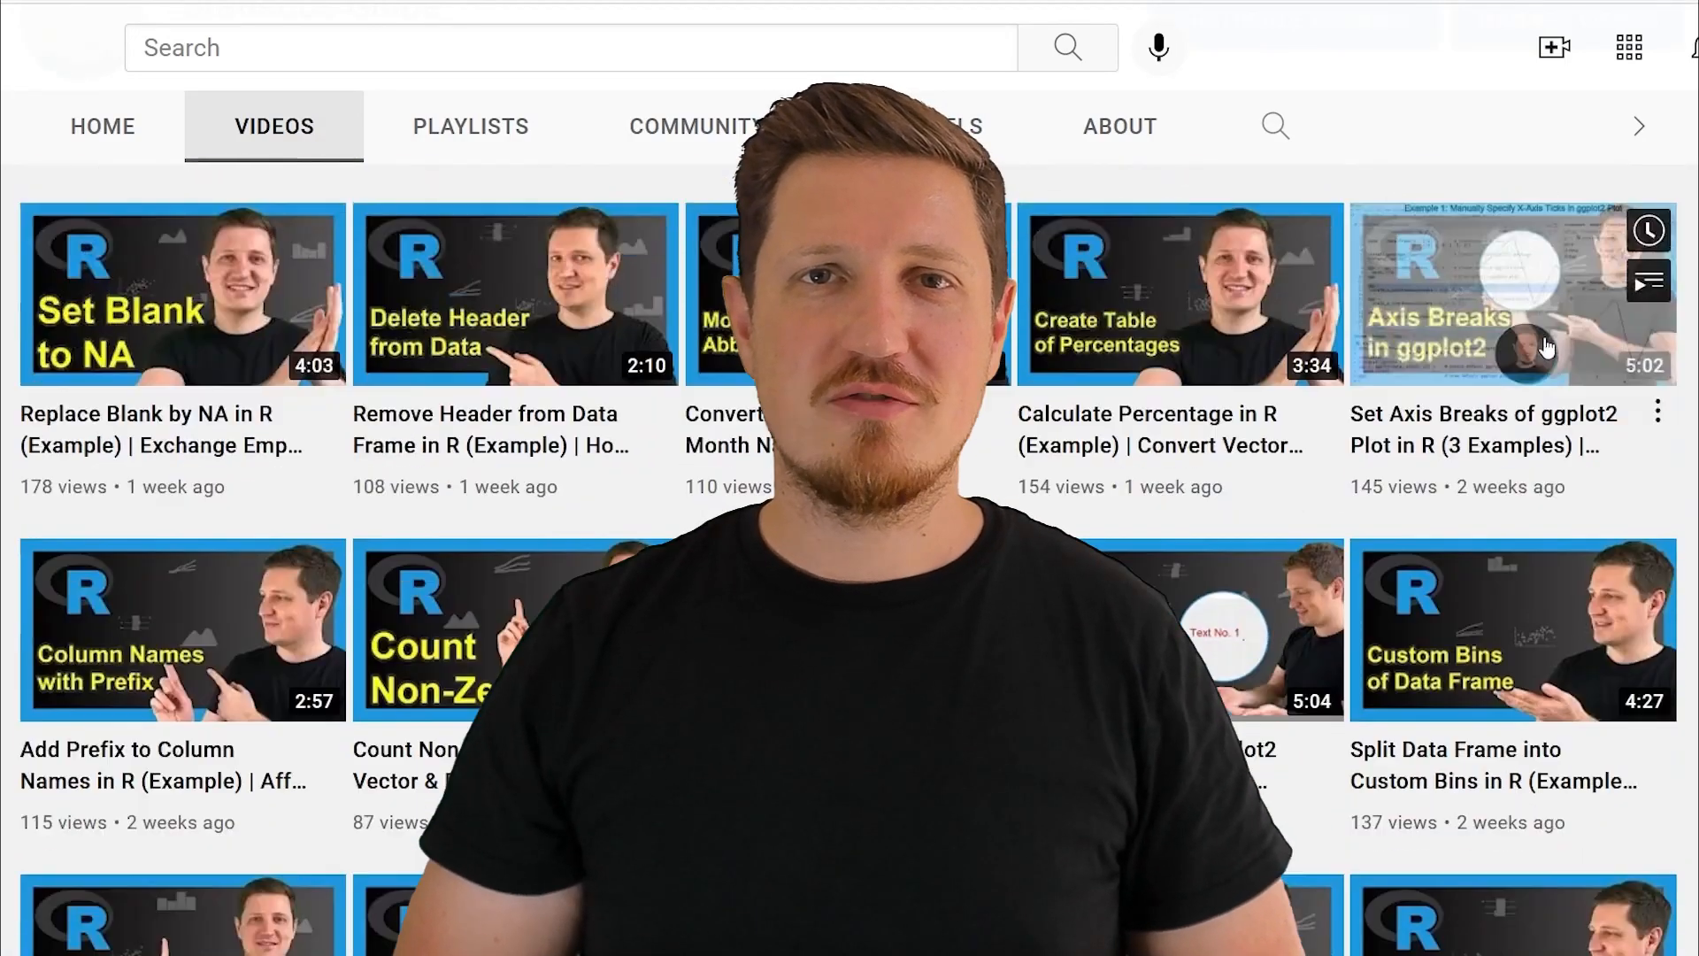
{"action": "scroll", "scroll_direction": "down", "scroll_amount": 3}
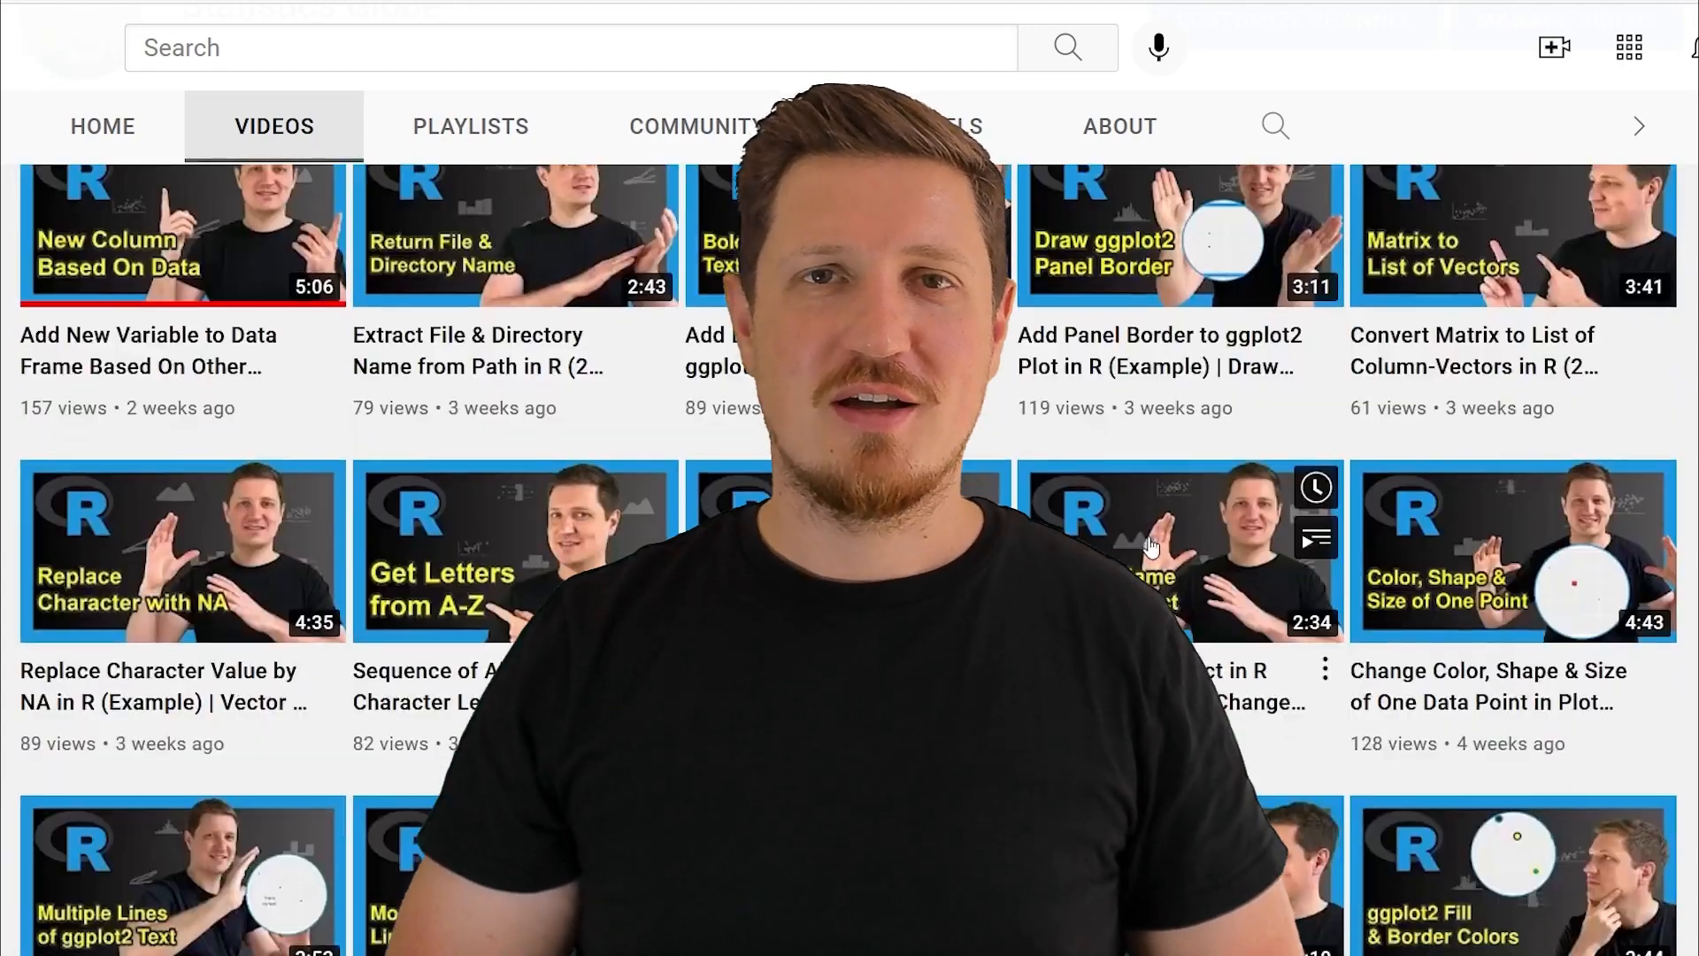
{"action": "scroll", "scroll_direction": "down", "scroll_amount": 3}
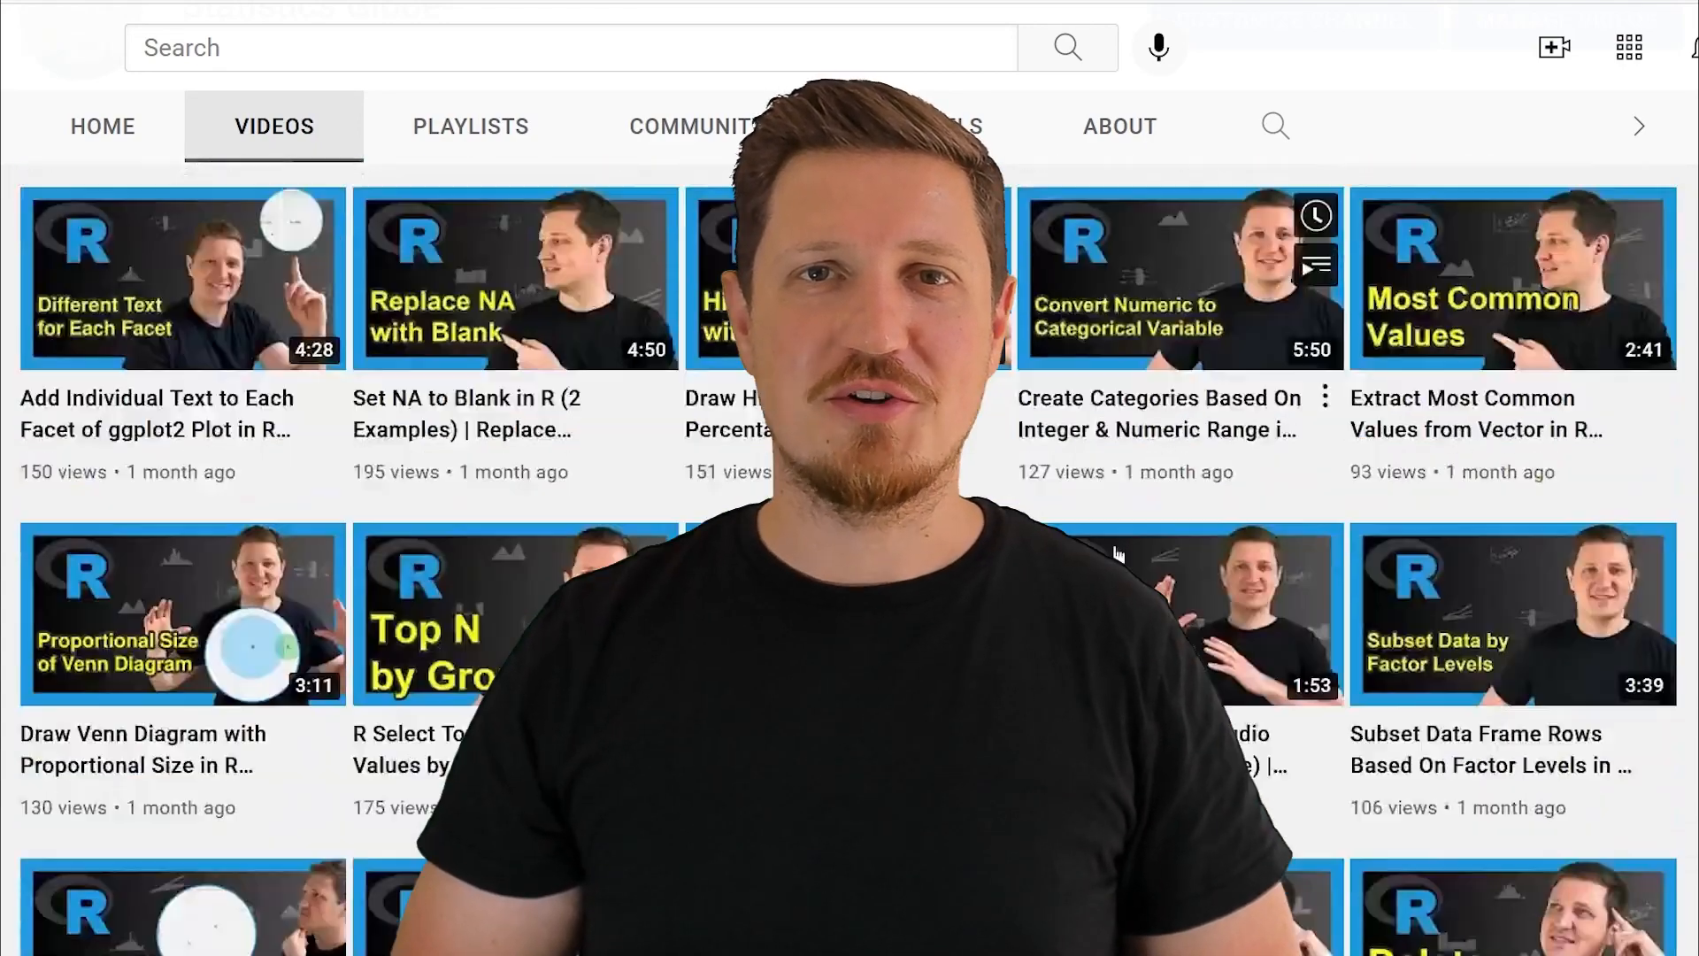
{"action": "scroll", "scroll_direction": "down", "scroll_amount": 3}
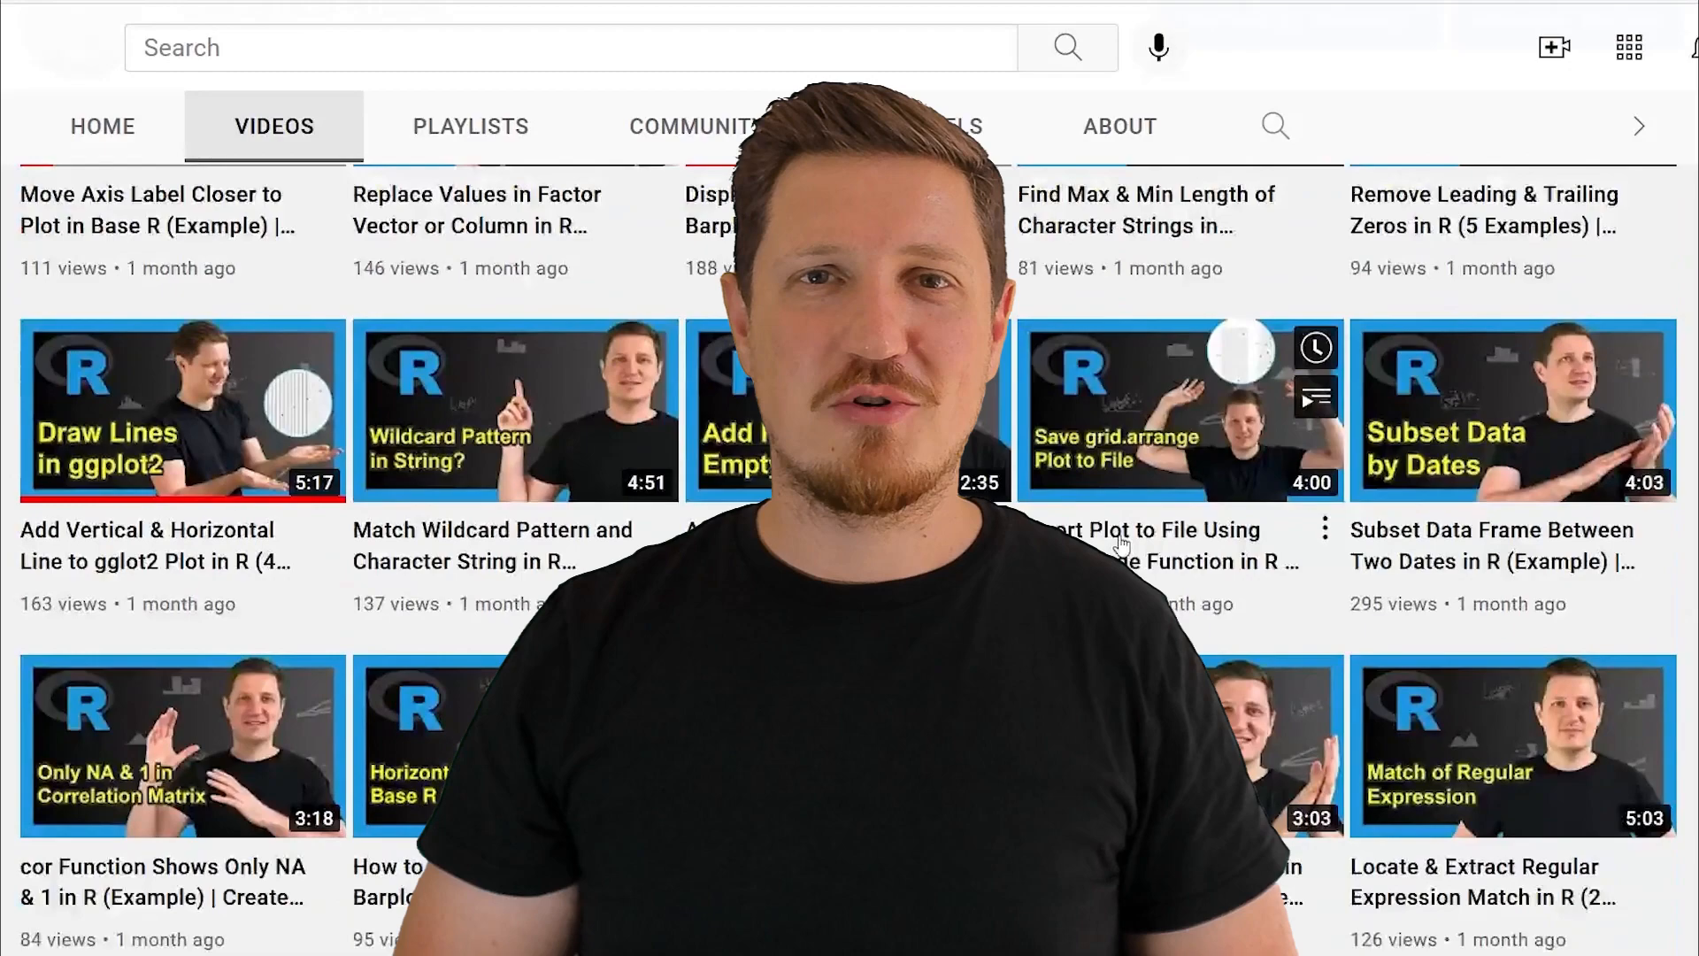
{"action": "scroll", "scroll_direction": "down", "scroll_amount": 3}
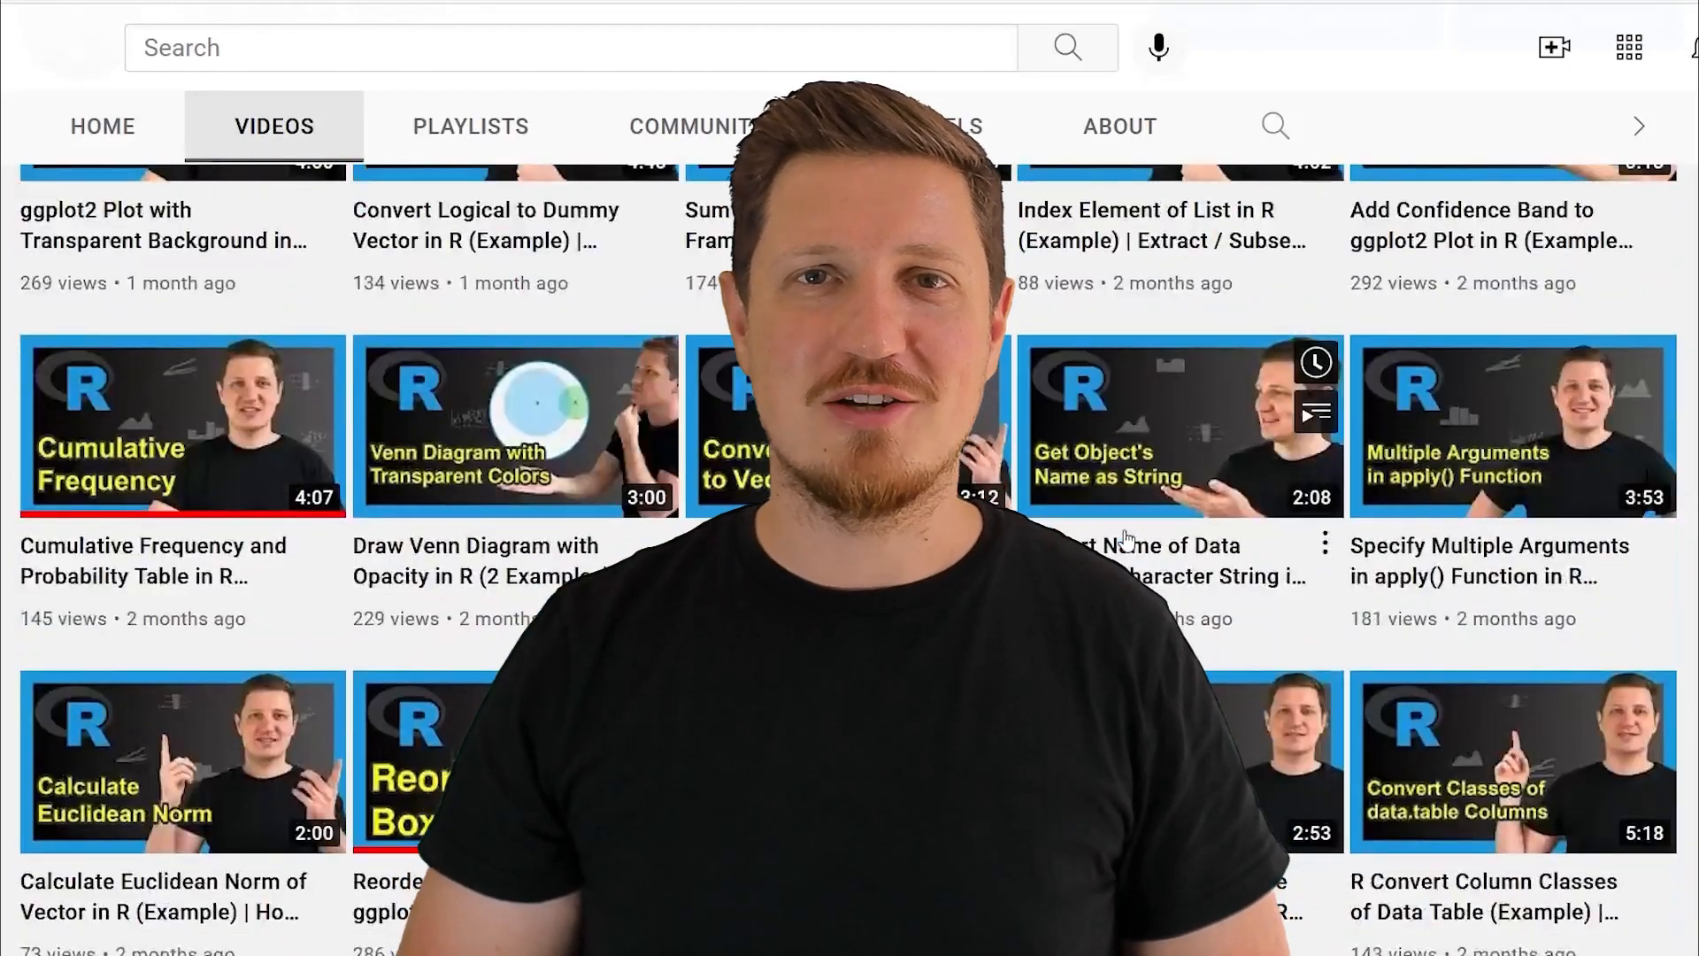